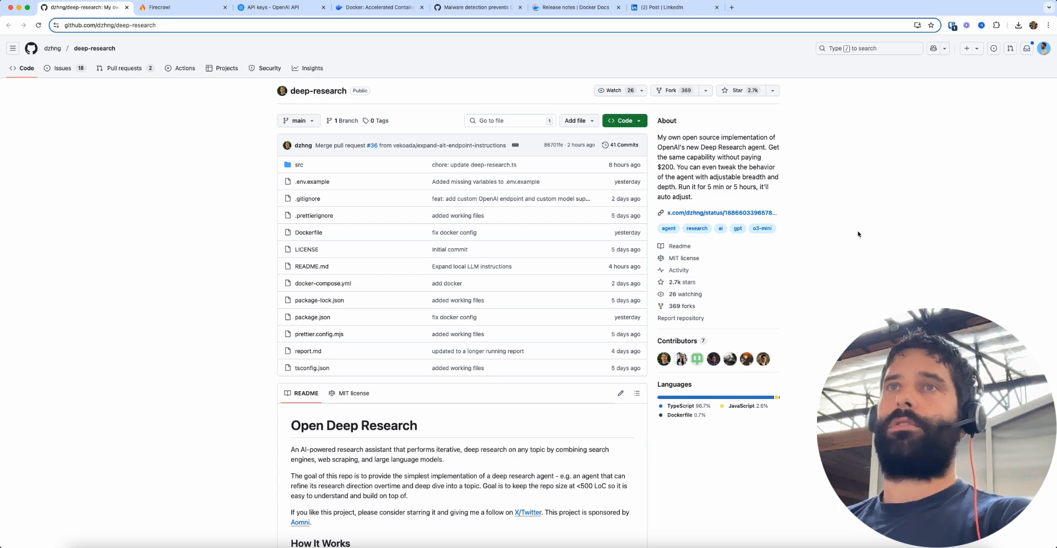
# Glance at the LinkedIn announcement post, then return to the deep-research repository README.
pyautogui.click(667, 8)
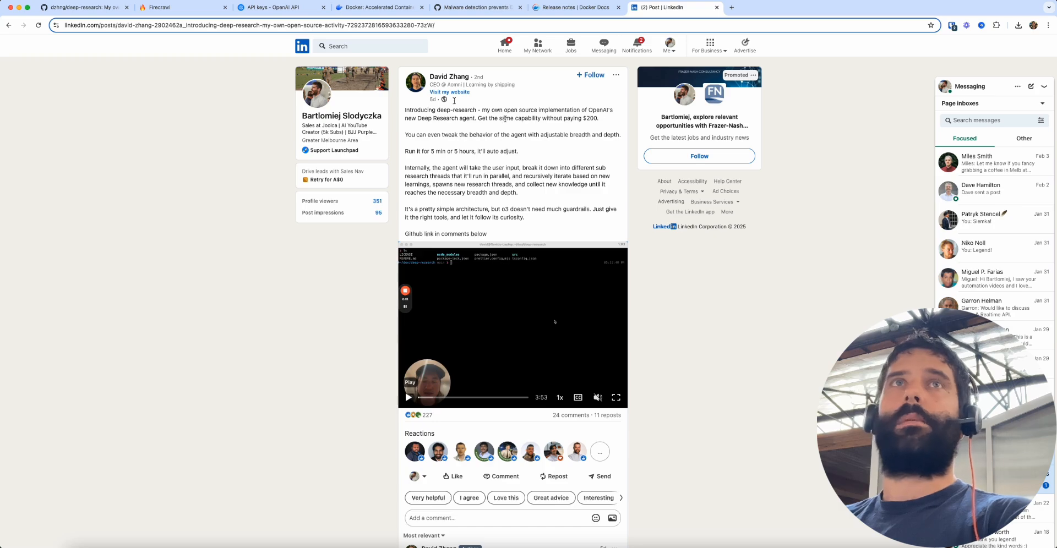
pyautogui.click(83, 10)
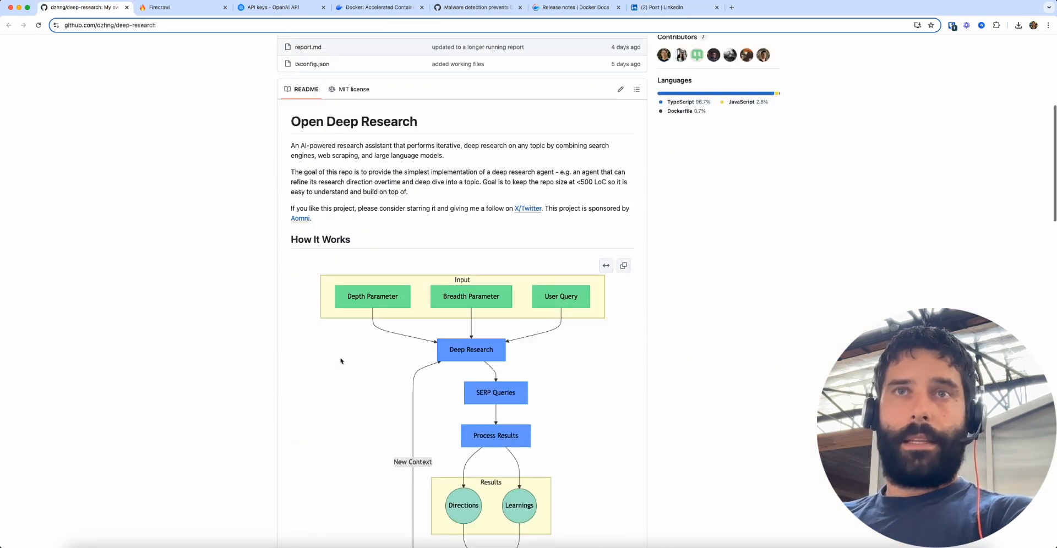
pyautogui.scroll(-3)
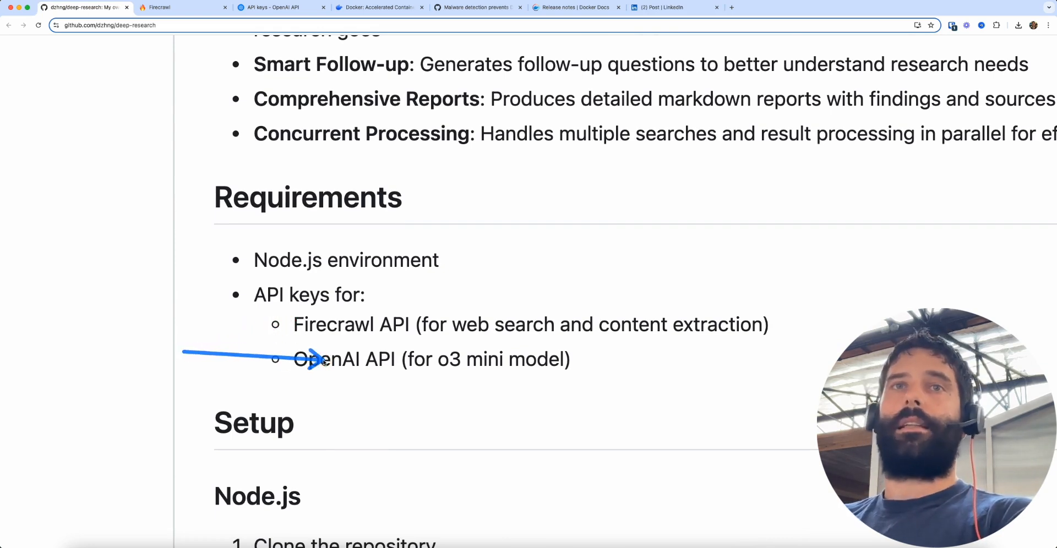
pyautogui.scroll(-3)
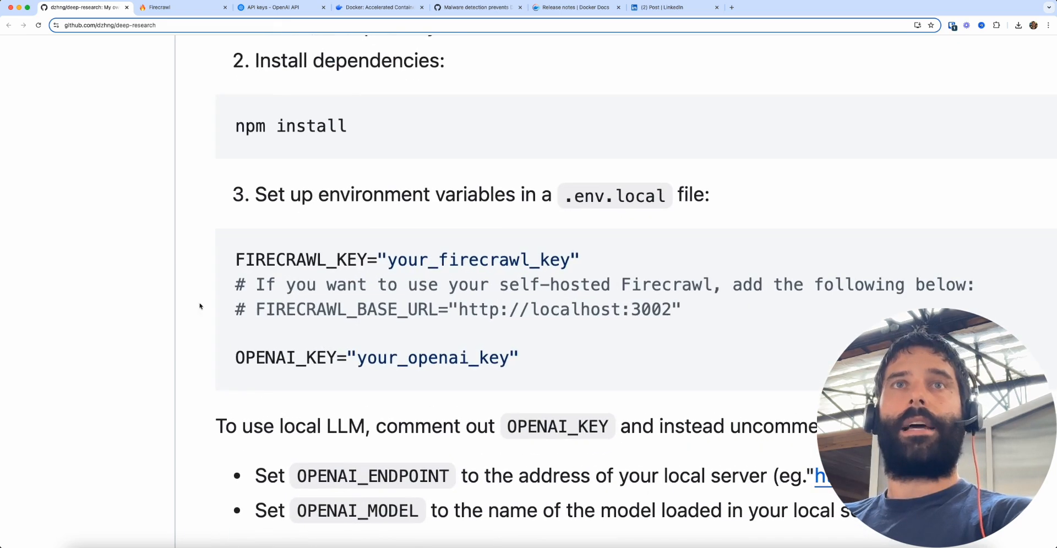
pyautogui.click(250, 360)
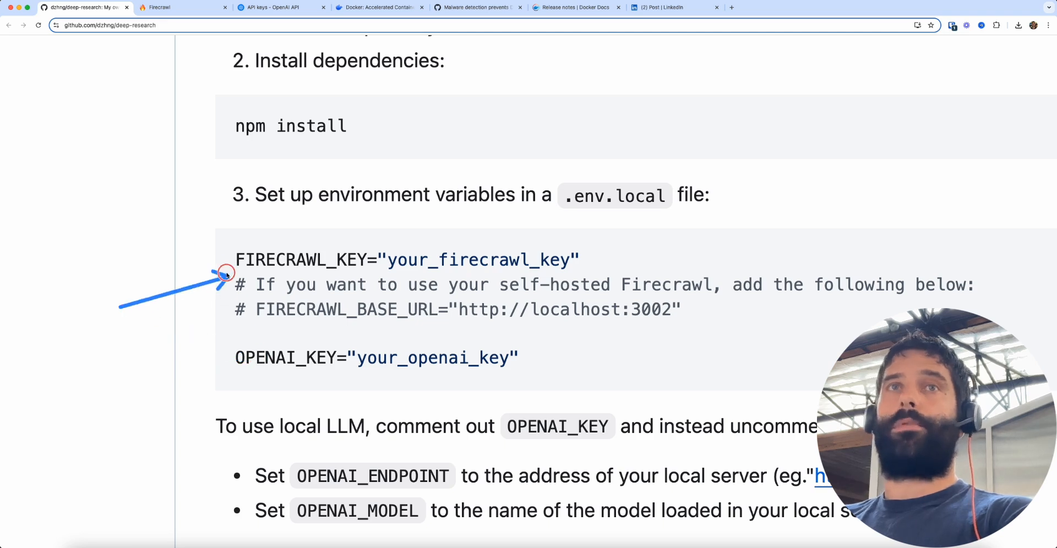
pyautogui.moveTo(298, 304)
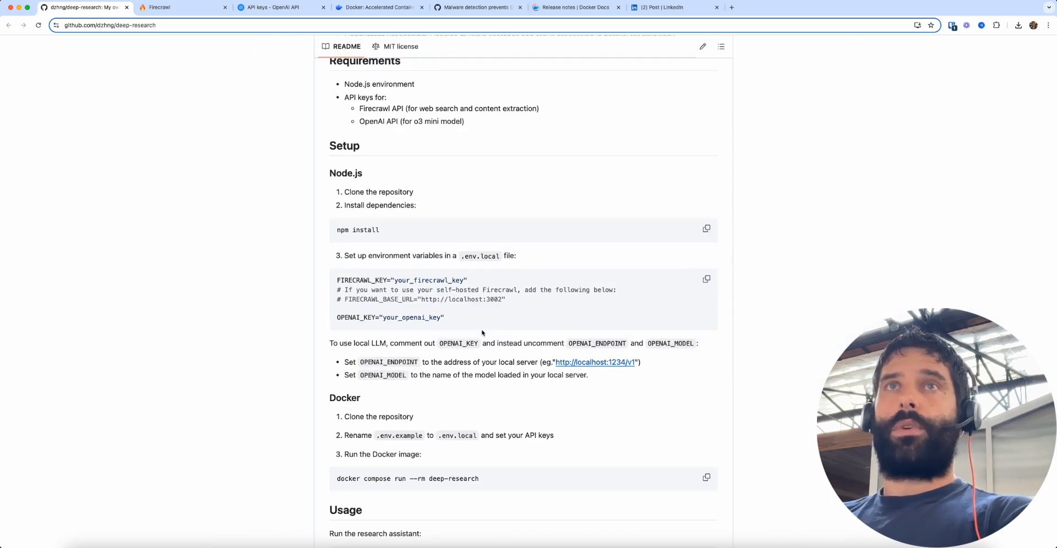
# Read through the README's setup, usage and Docker sections.
pyautogui.scroll(-3)
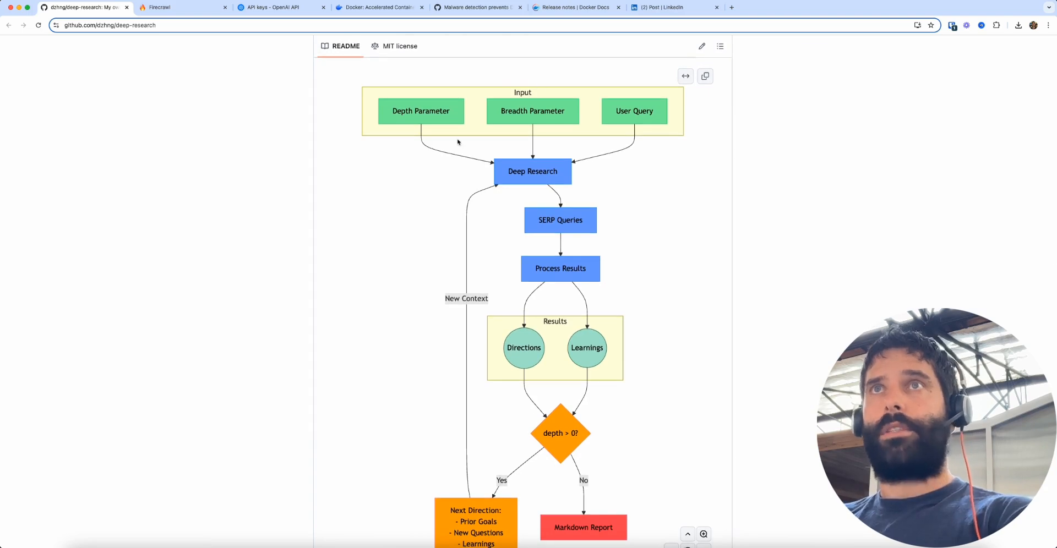
pyautogui.scroll(-3)
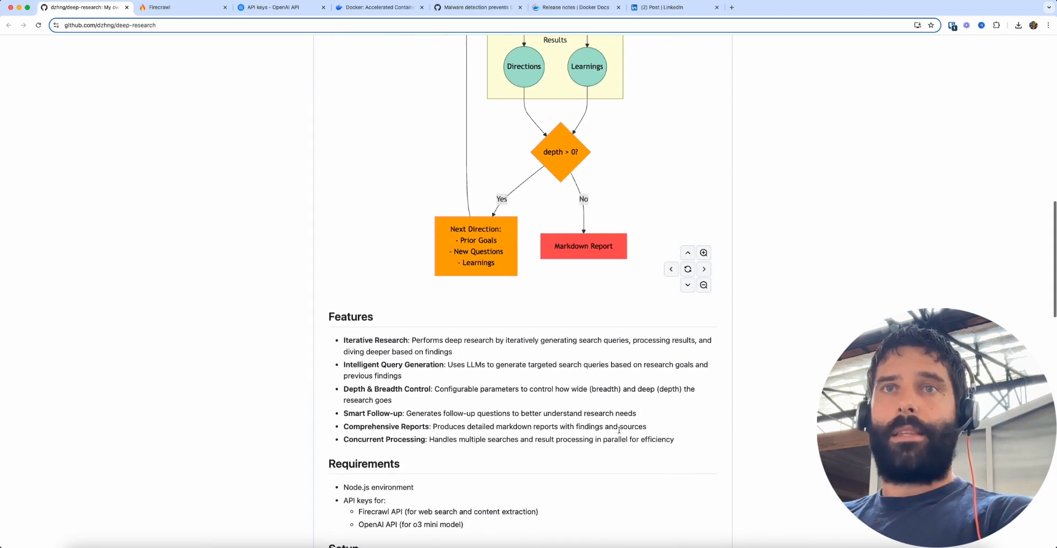
pyautogui.scroll(3)
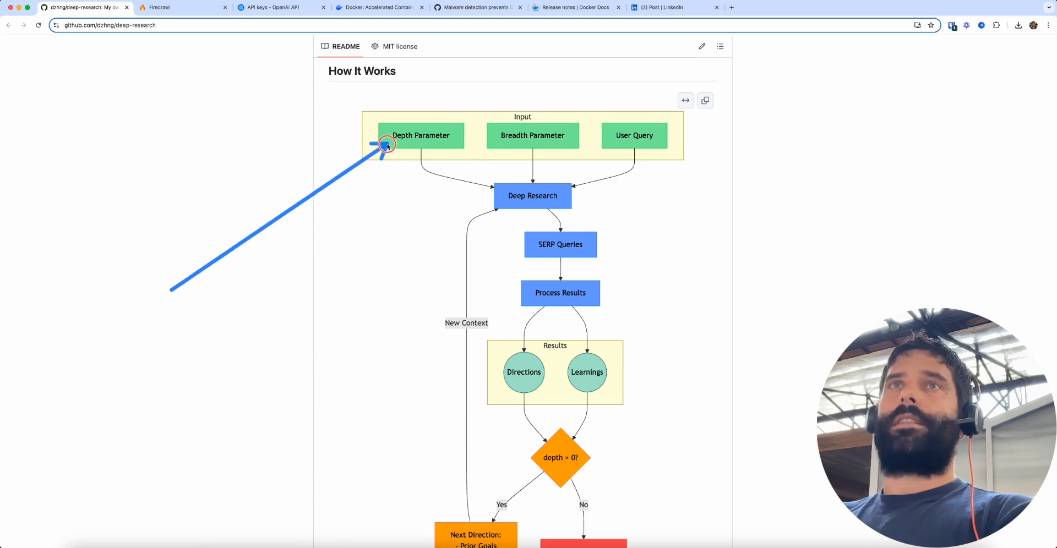
pyautogui.scroll(-3)
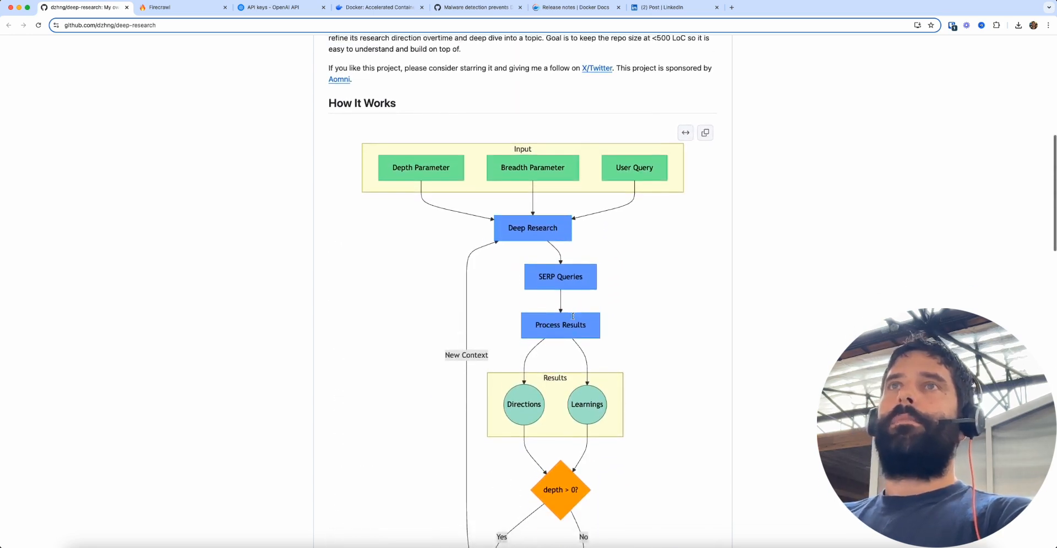
pyautogui.scroll(-3)
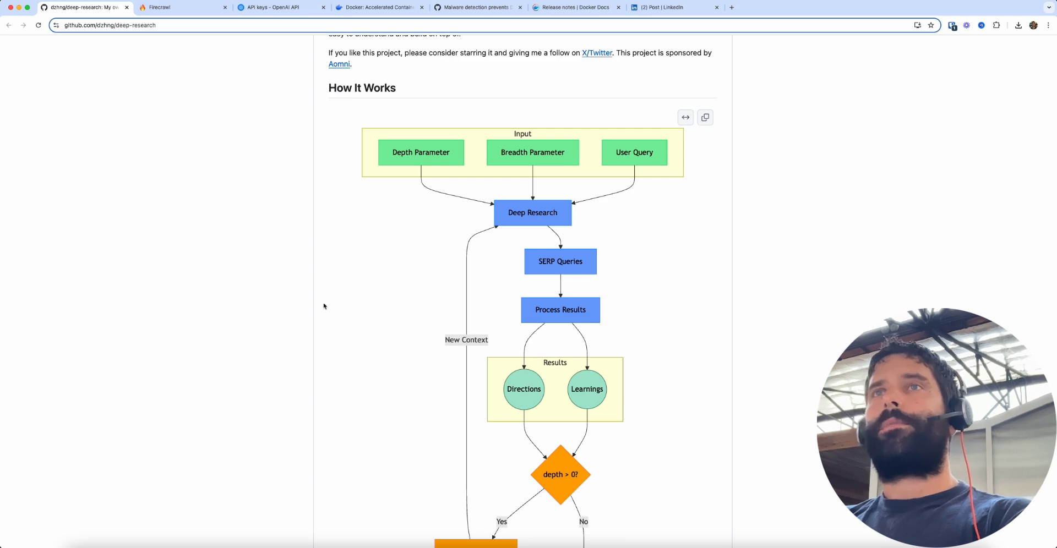
pyautogui.scroll(-3)
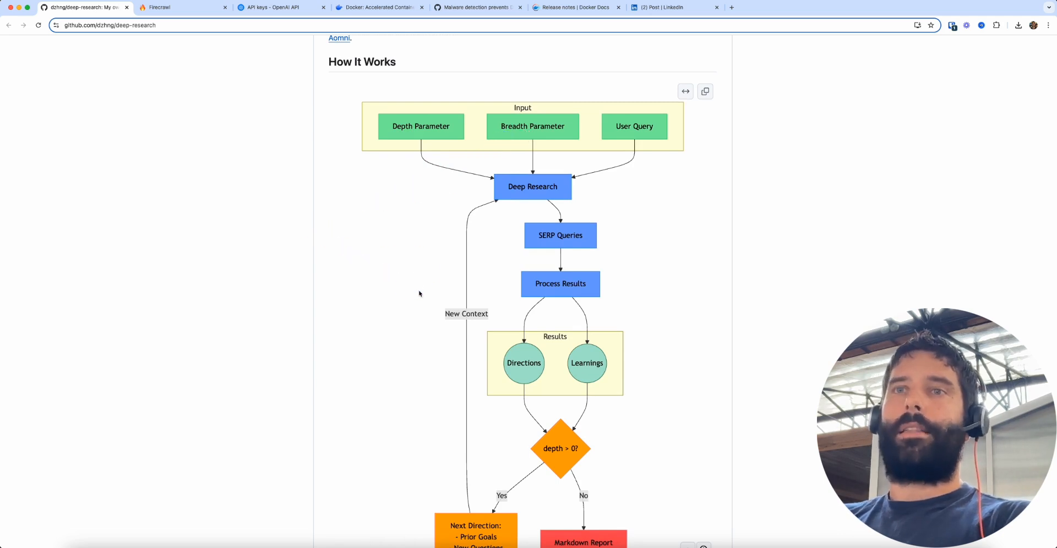
pyautogui.scroll(-3)
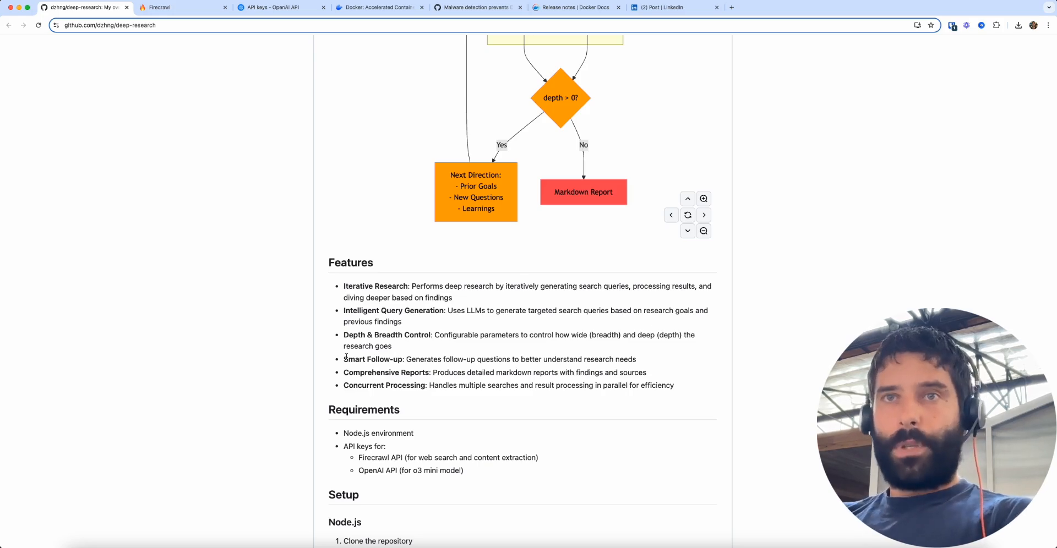
pyautogui.scroll(-3)
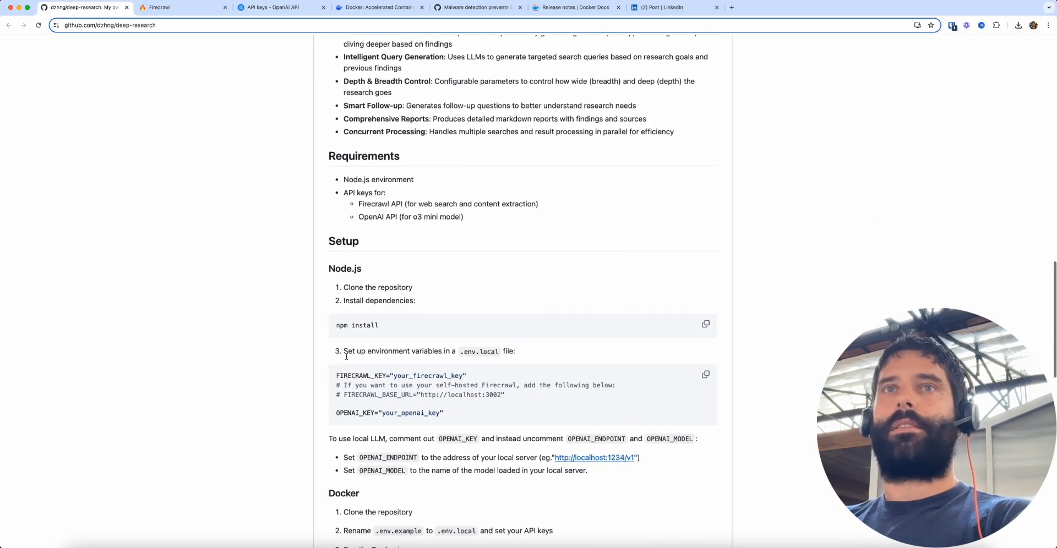
pyautogui.scroll(-3)
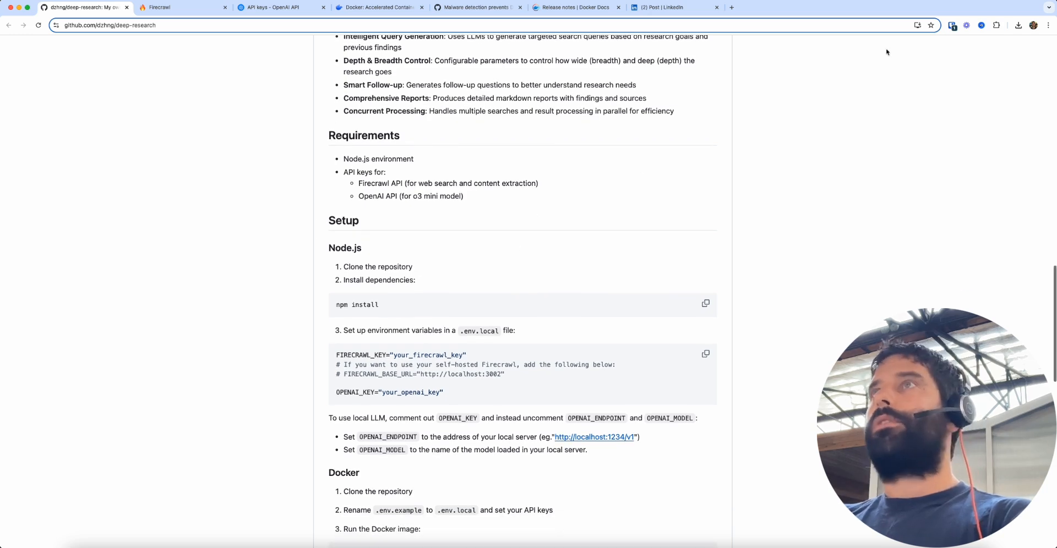
# Open Terminal and git clone the deep-research repo from its copied HTTPS URL.
pyautogui.write('terminal')
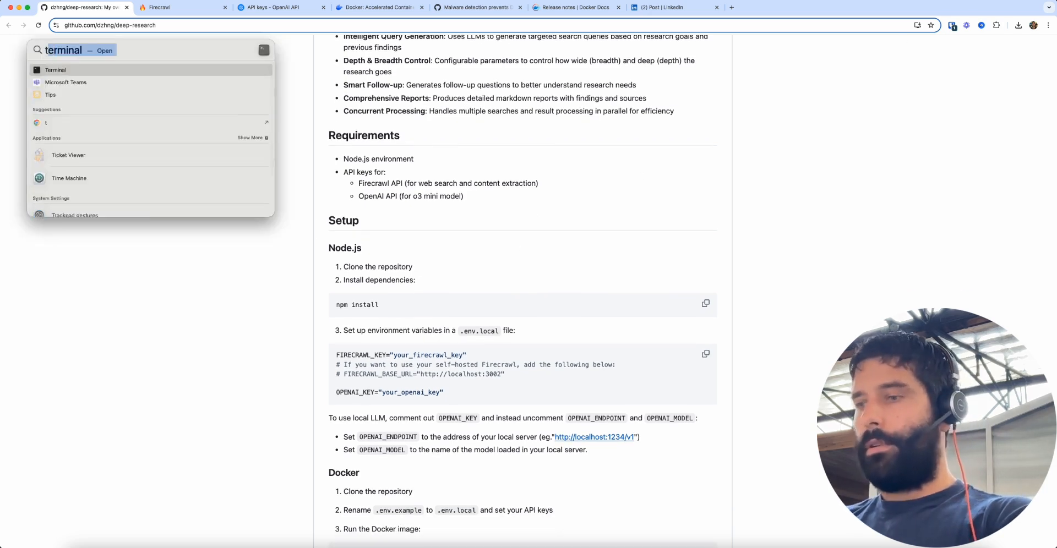
pyautogui.click(55, 70)
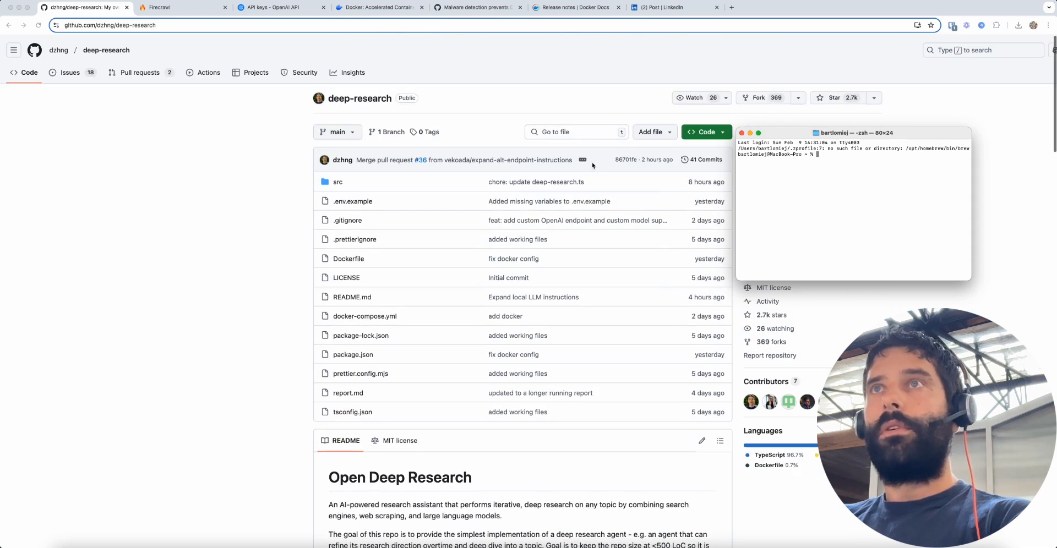
pyautogui.click(705, 132)
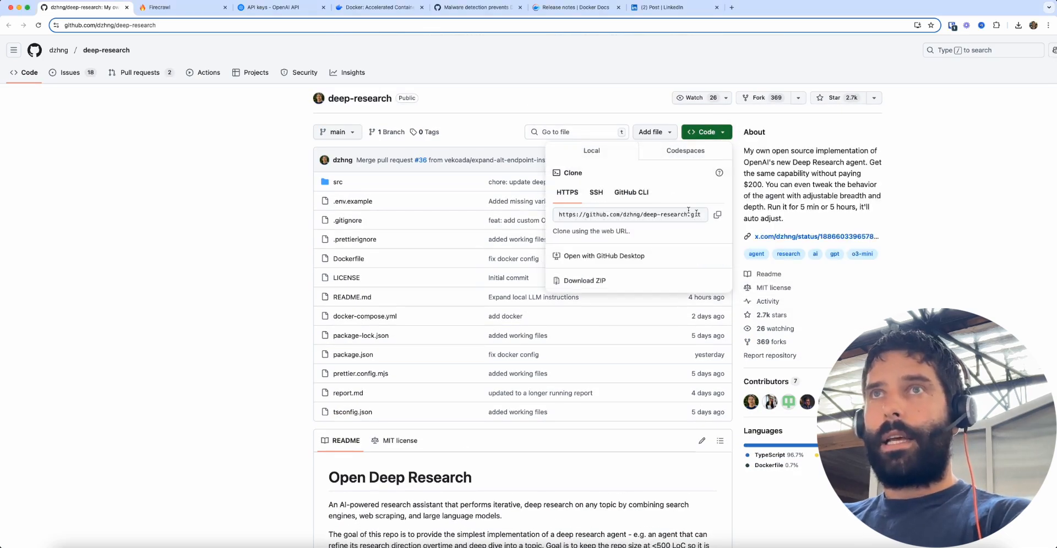
pyautogui.click(718, 215)
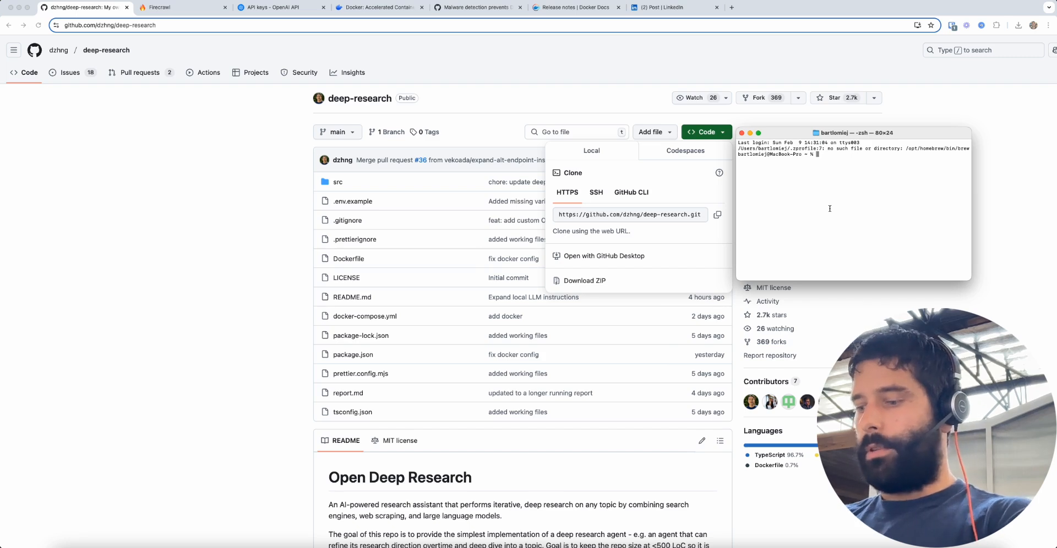
pyautogui.write('git clone https://github.com/dzhng/deep-research.git')
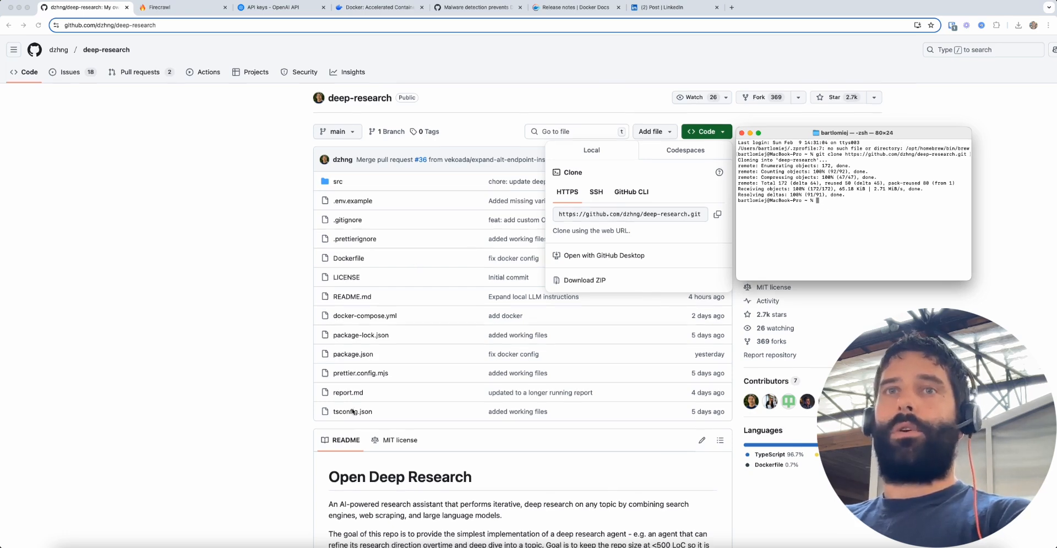
# cd into deep-research and run npm install, adding 73 packages with zero vulnerabilities.
pyautogui.scroll(-3)
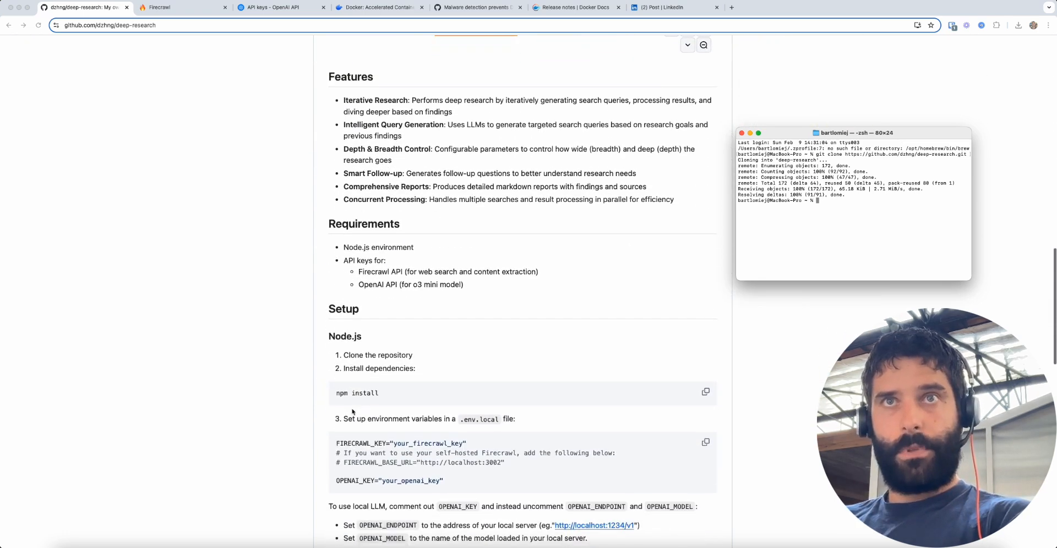
pyautogui.scroll(-3)
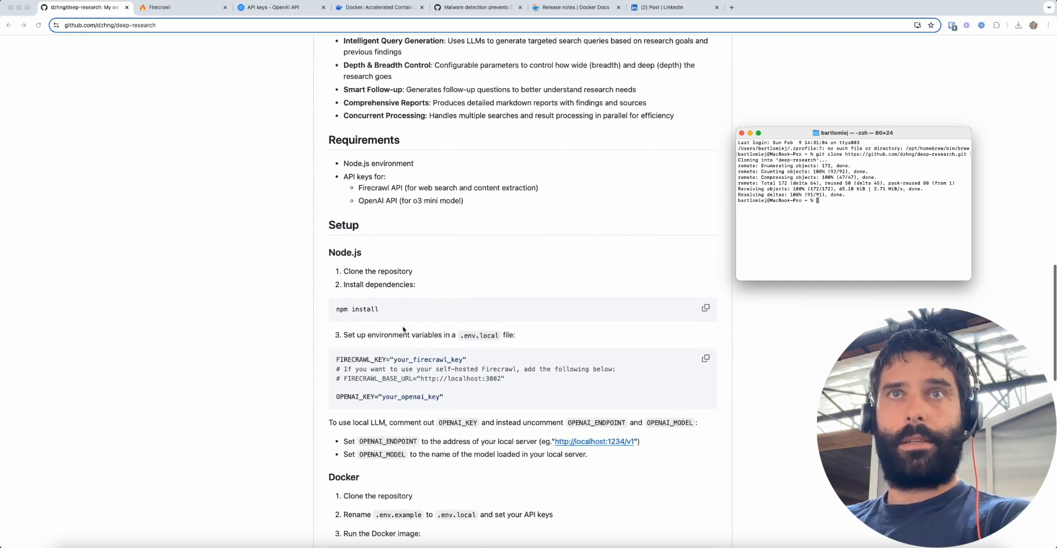
pyautogui.scroll(-3)
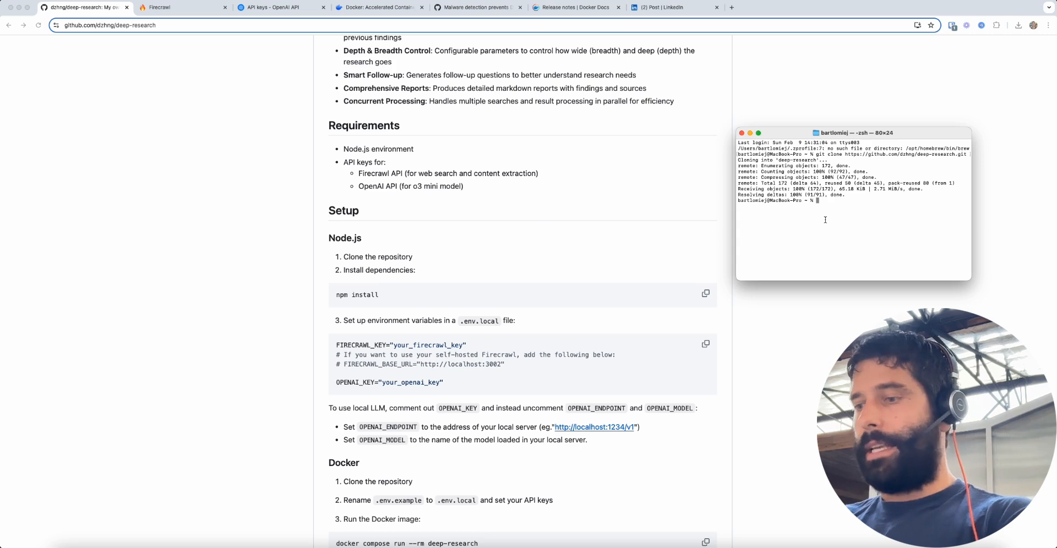
pyautogui.write('cd')
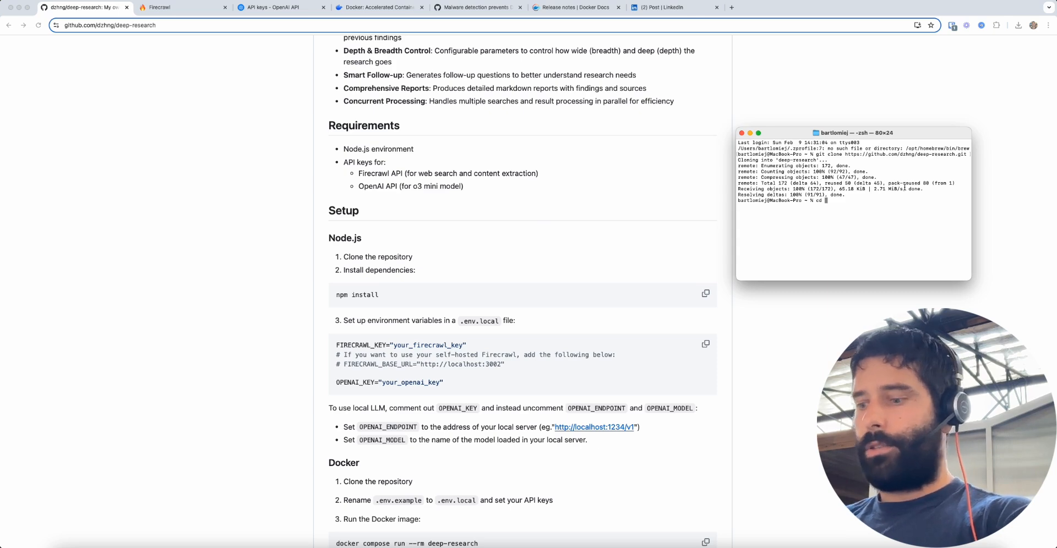
pyautogui.write('deep-research')
pyautogui.write('npm install')
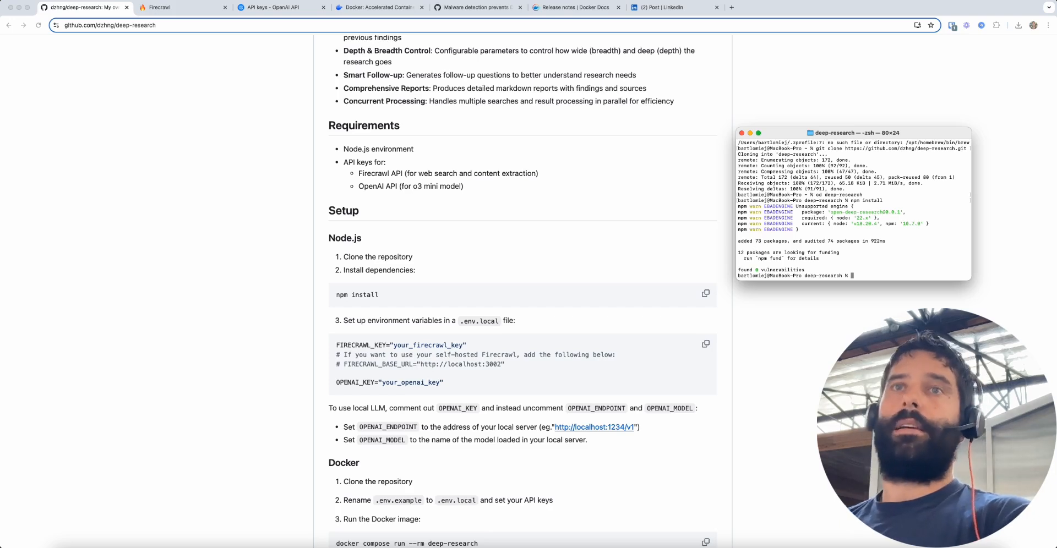
pyautogui.scroll(-3)
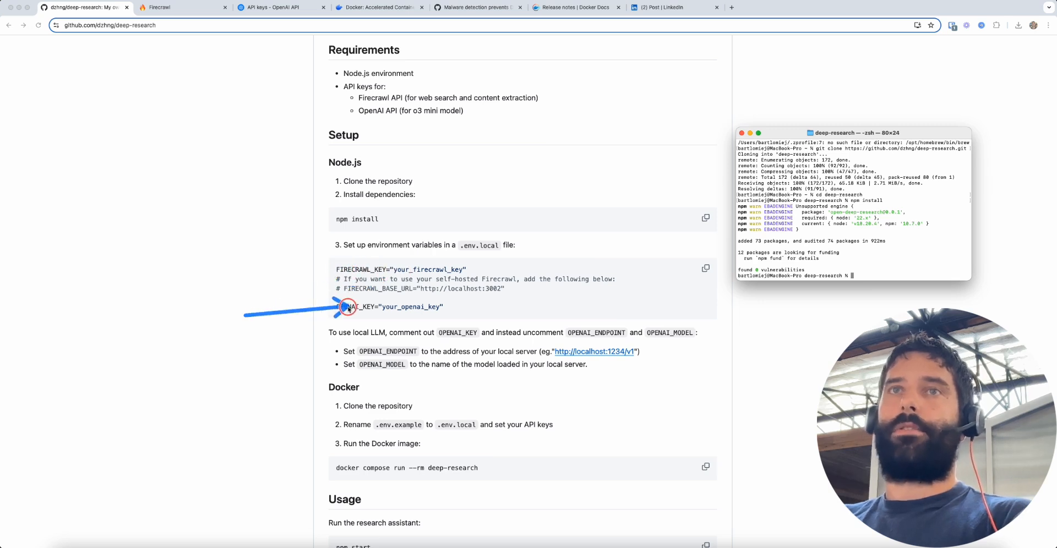
# Open /Users/bartlomiej/deep-research as the project folder via File > Open Folder.
pyautogui.scroll(-3)
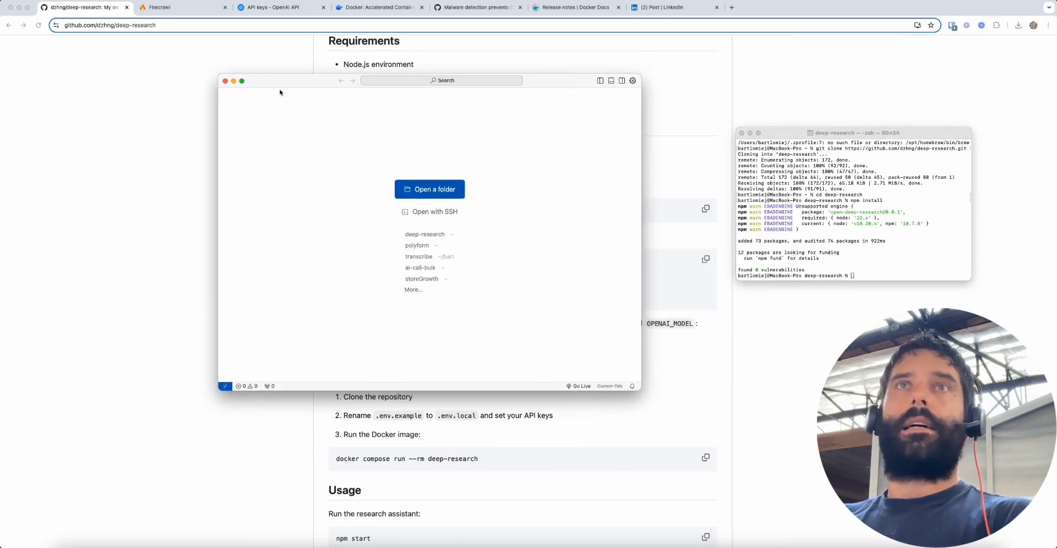
pyautogui.moveTo(265, 90)
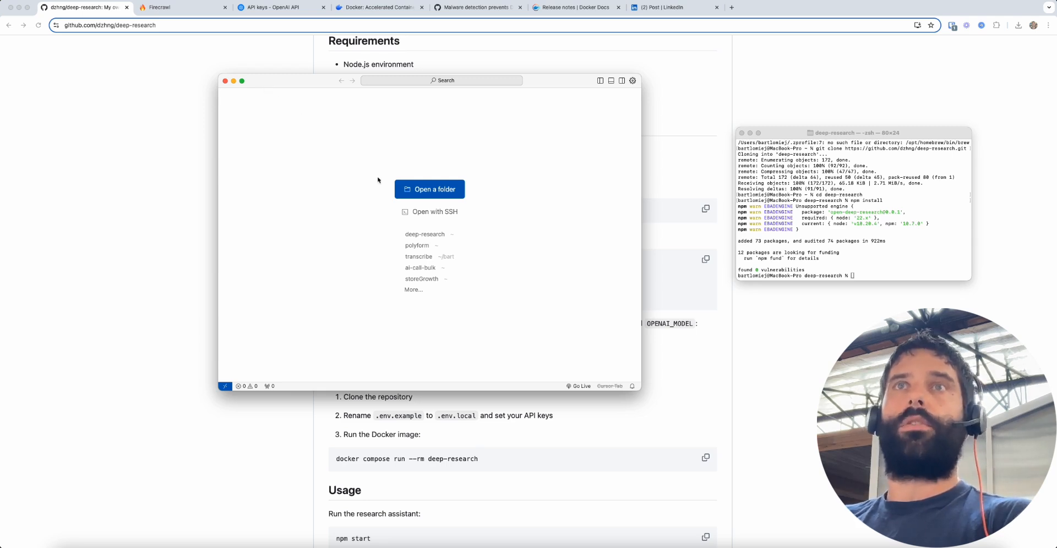
pyautogui.click(430, 190)
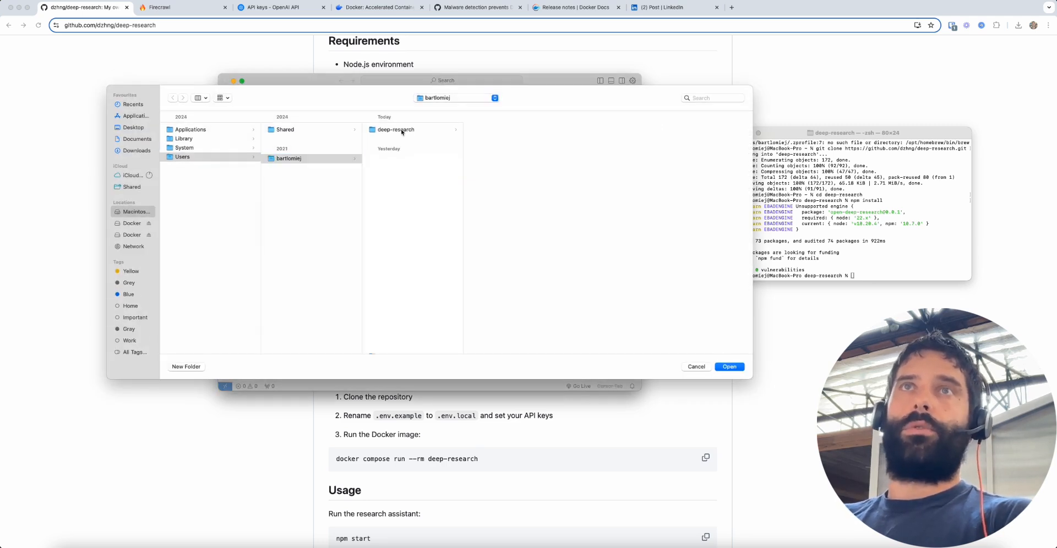
pyautogui.click(396, 130)
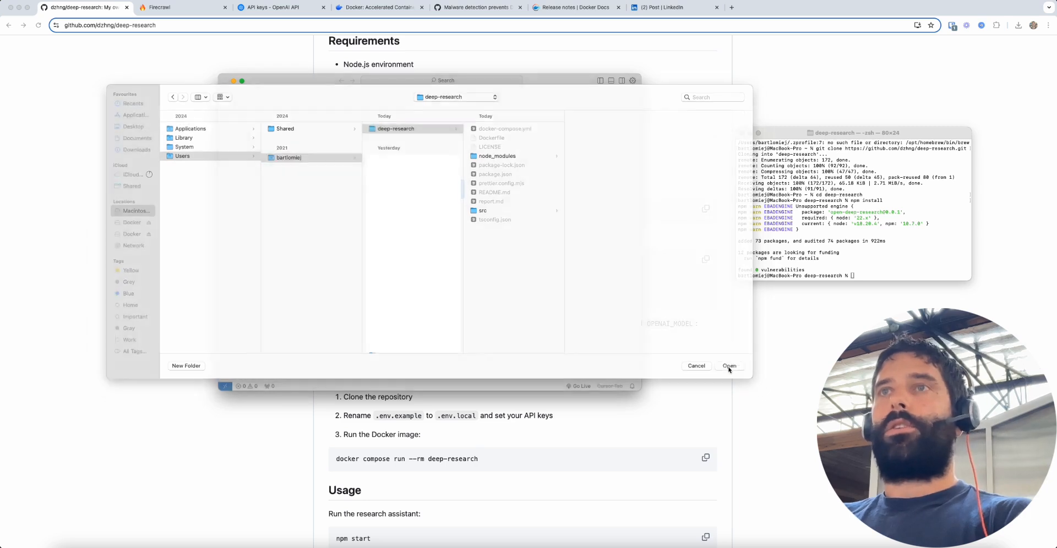
pyautogui.click(729, 366)
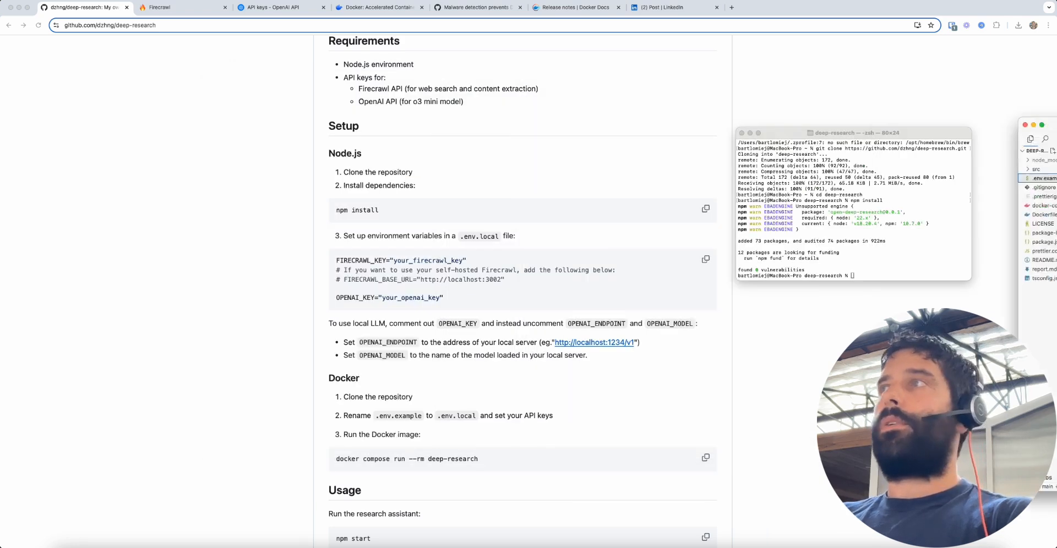
# Bring up the Explorer file actions on .env.example to rename it to .env.local.
pyautogui.scroll(-3)
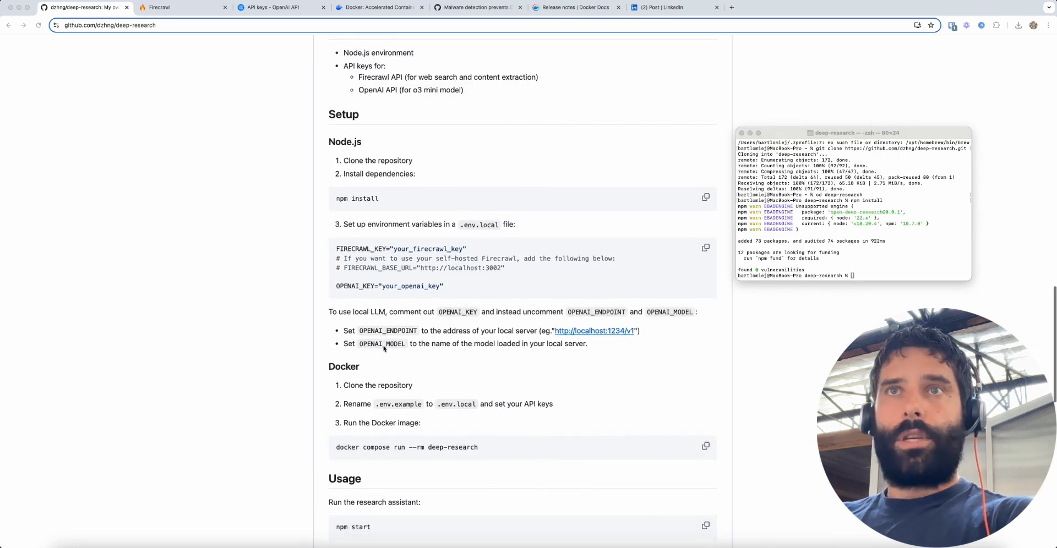
pyautogui.scroll(-3)
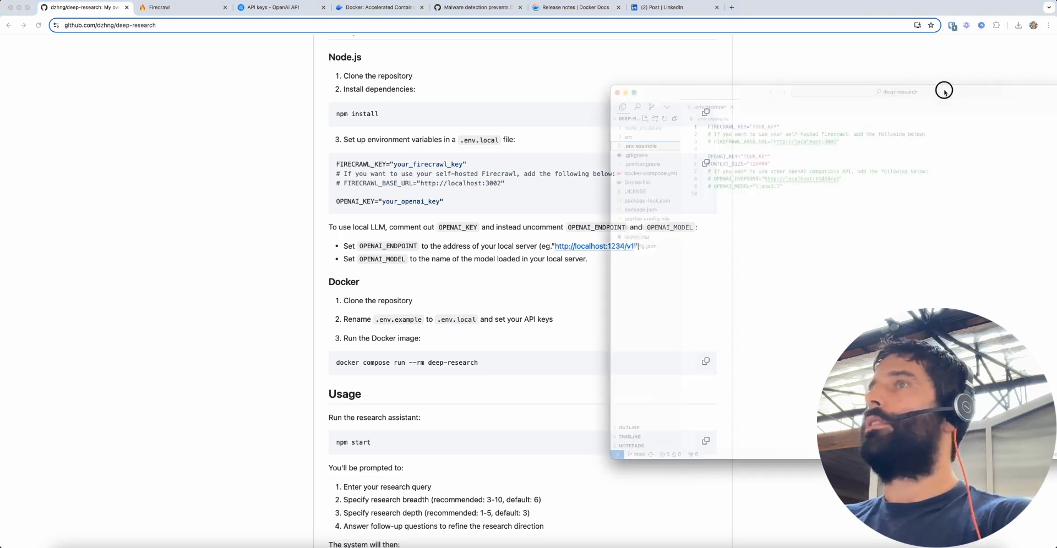
pyautogui.rightClick(307, 137)
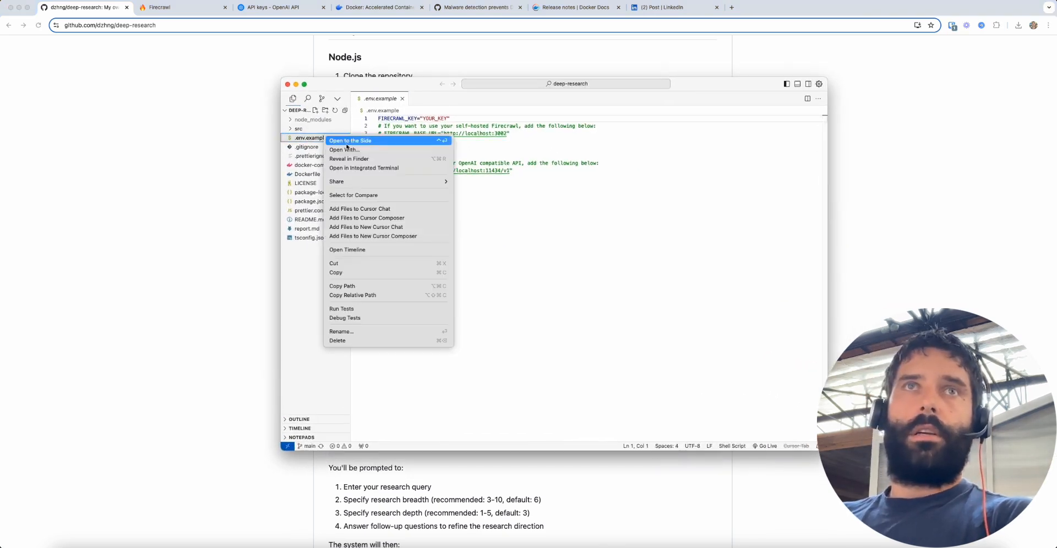
pyautogui.moveTo(357, 286)
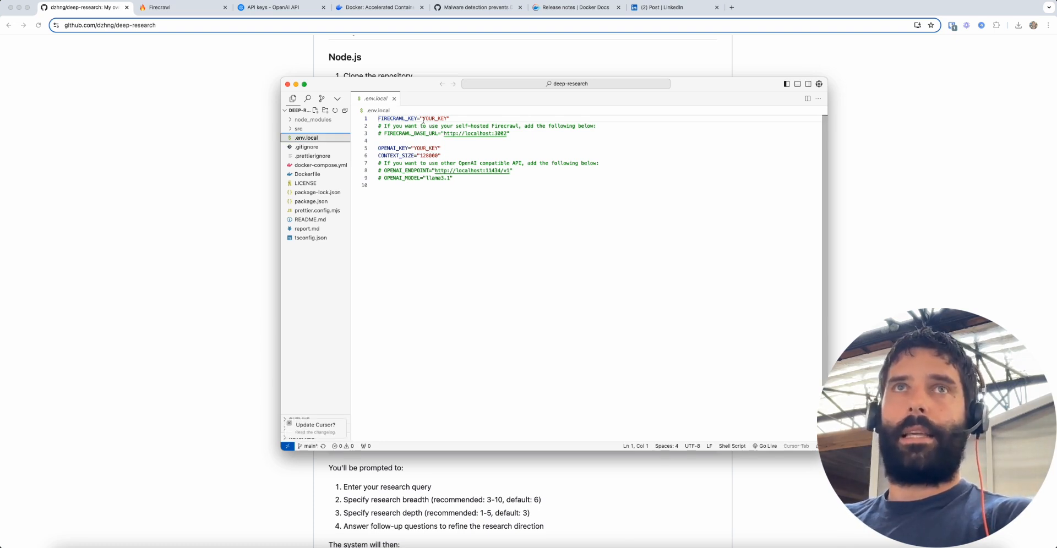
pyautogui.moveTo(429, 88)
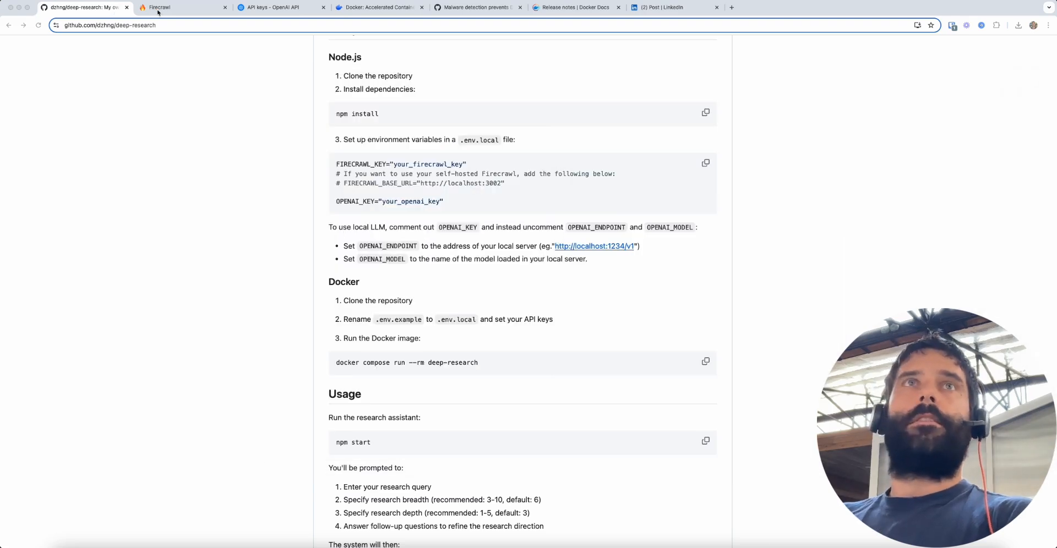
# Copy the API key from the Firecrawl dashboard Overview page.
pyautogui.click(165, 9)
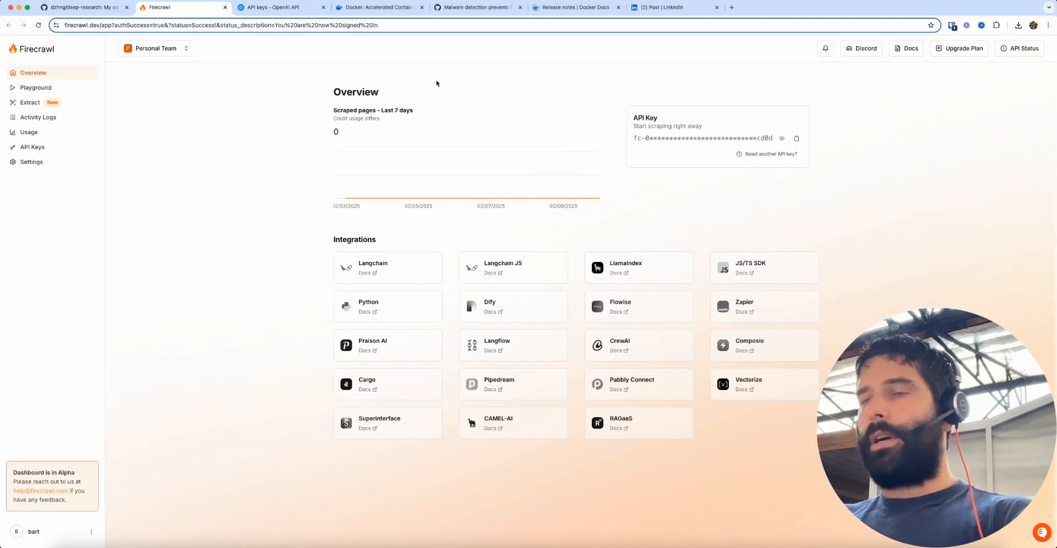
pyautogui.moveTo(727, 82)
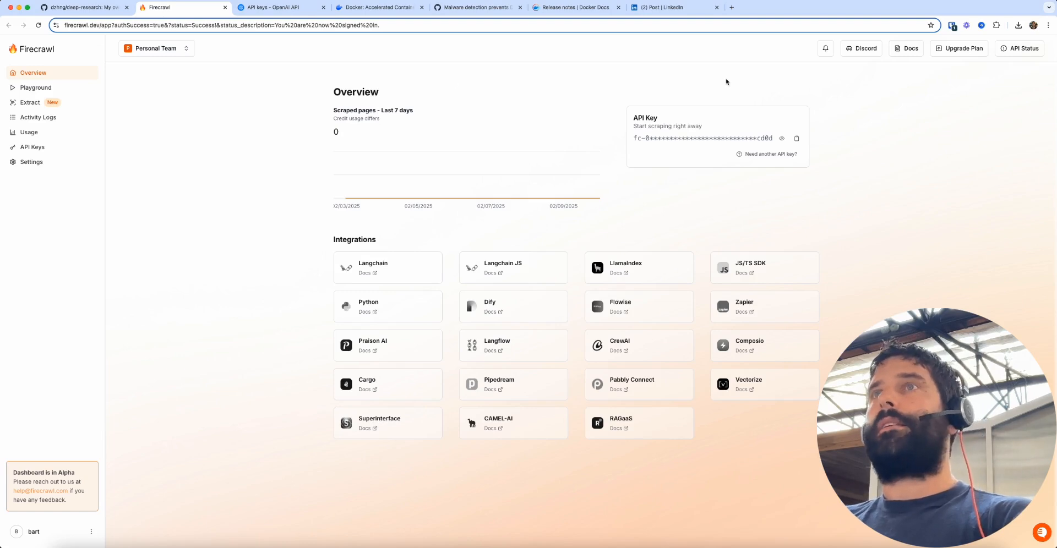
pyautogui.moveTo(778, 117)
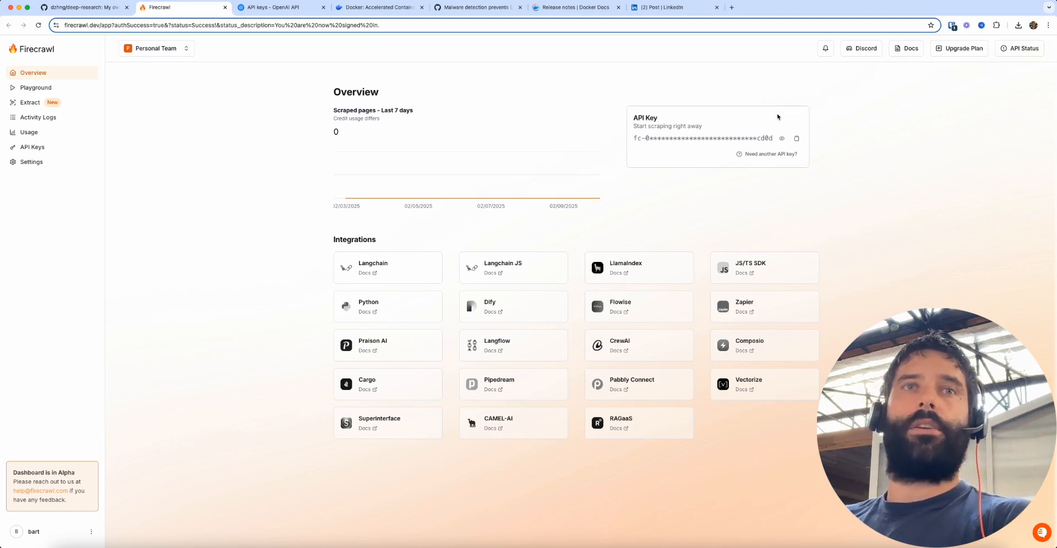
pyautogui.click(797, 139)
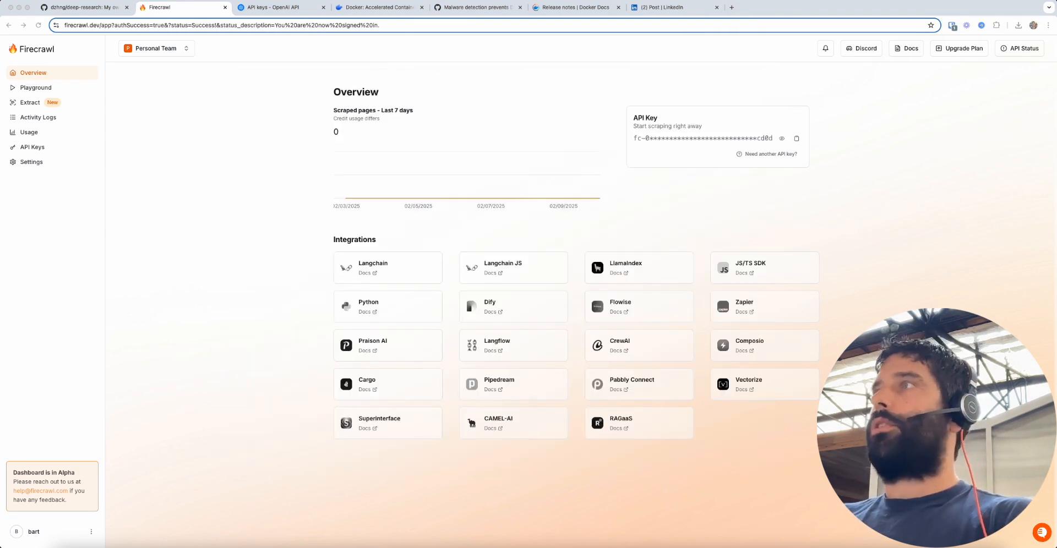
# Create and copy an OpenAI secret key named deep-research, and select the OPENAI_KEY placeholder in .env.local for it.
pyautogui.click(277, 9)
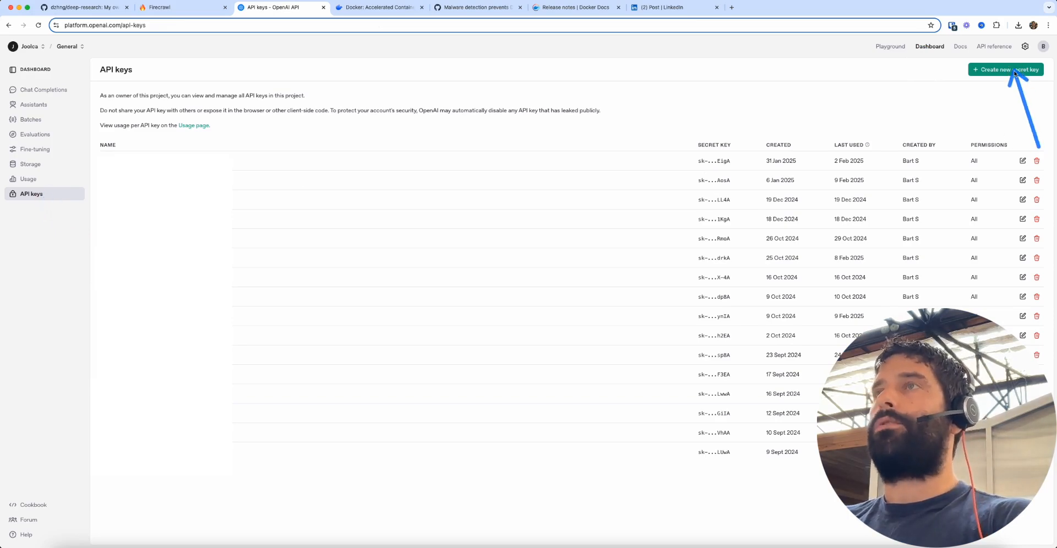
pyautogui.click(1007, 69)
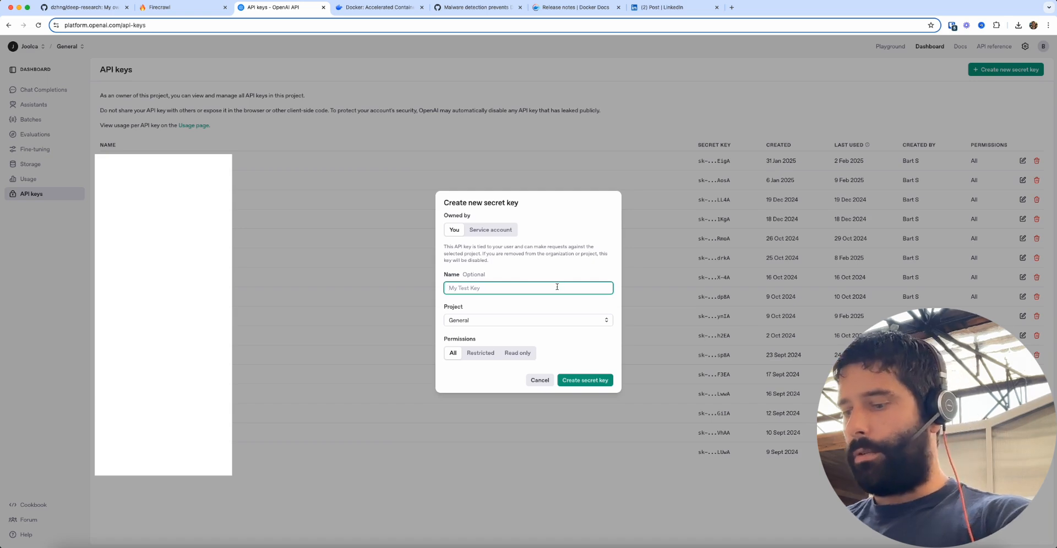
pyautogui.write('deep-rese')
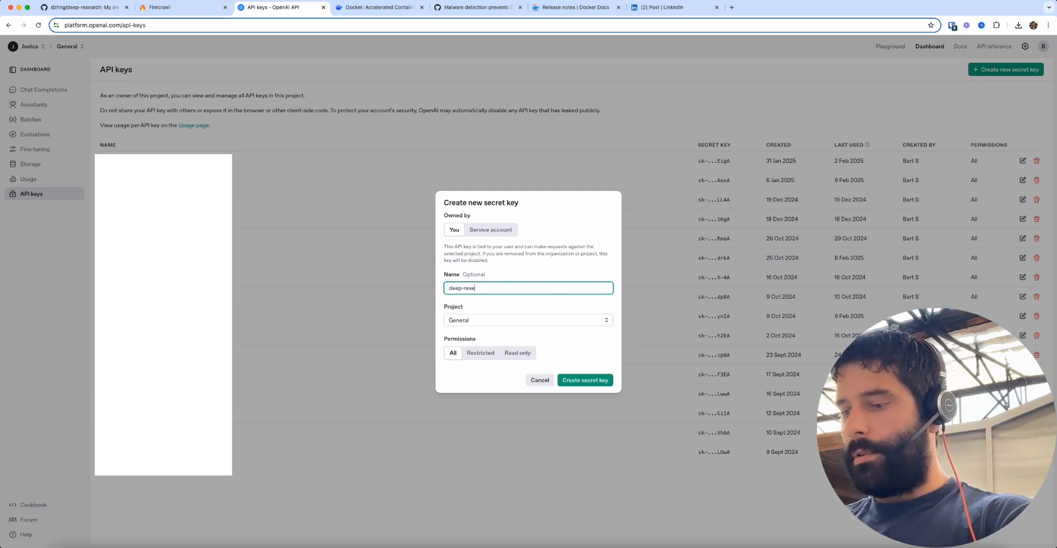
pyautogui.click(585, 380)
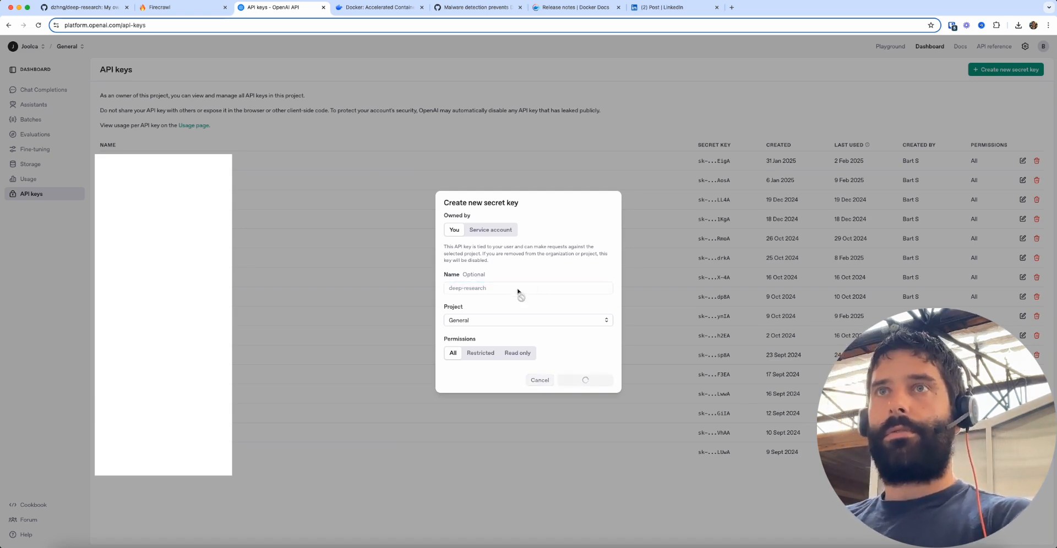
pyautogui.click(585, 380)
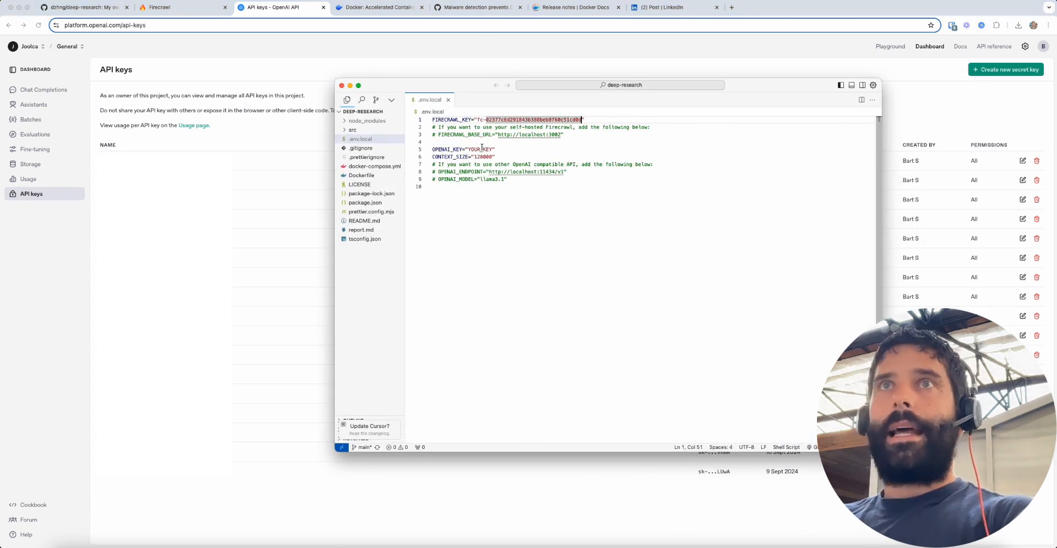
pyautogui.doubleClick(474, 150)
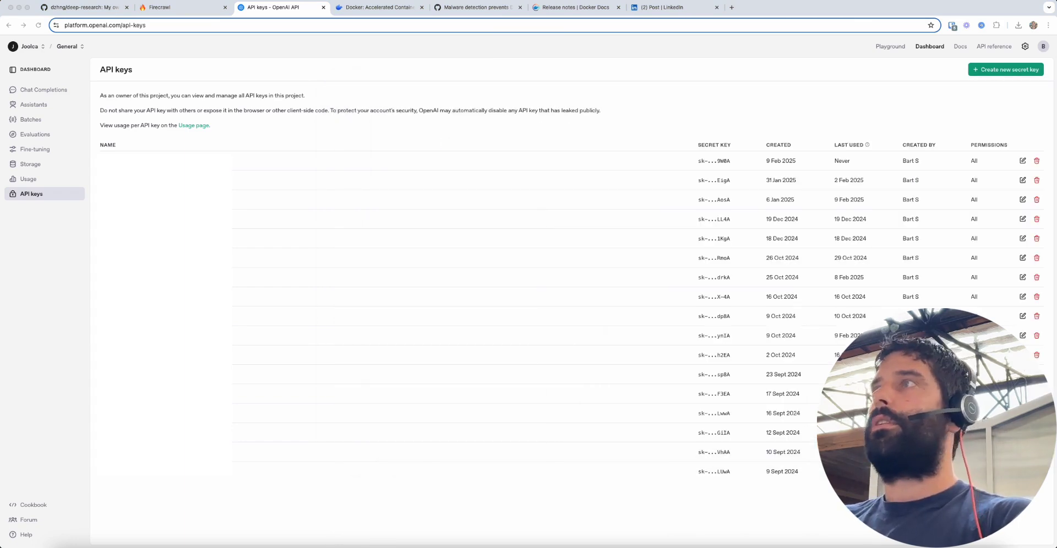
pyautogui.click(82, 8)
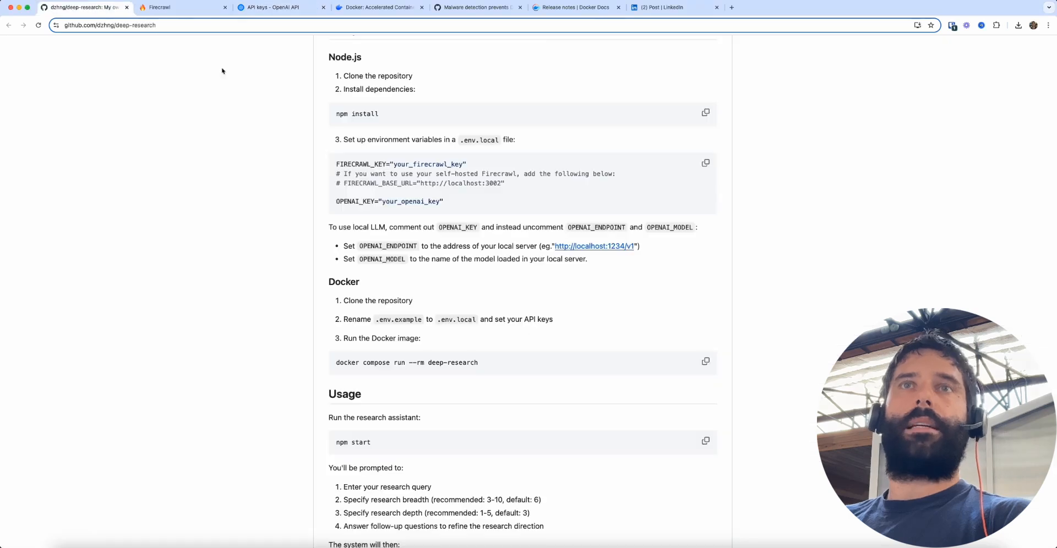
# Review the README's Docker setup and run command, then move to the docker.com tab.
pyautogui.scroll(-3)
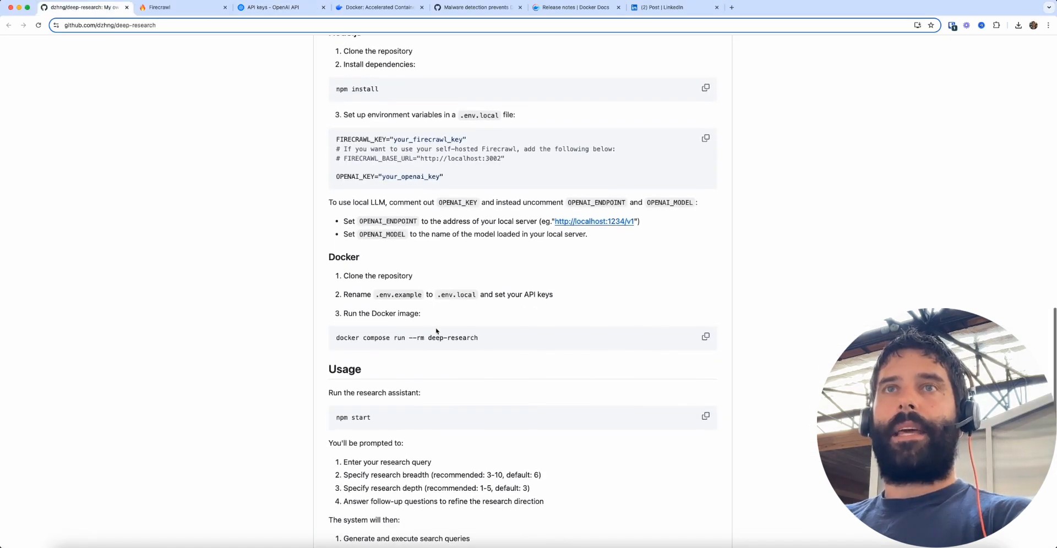
pyautogui.scroll(-3)
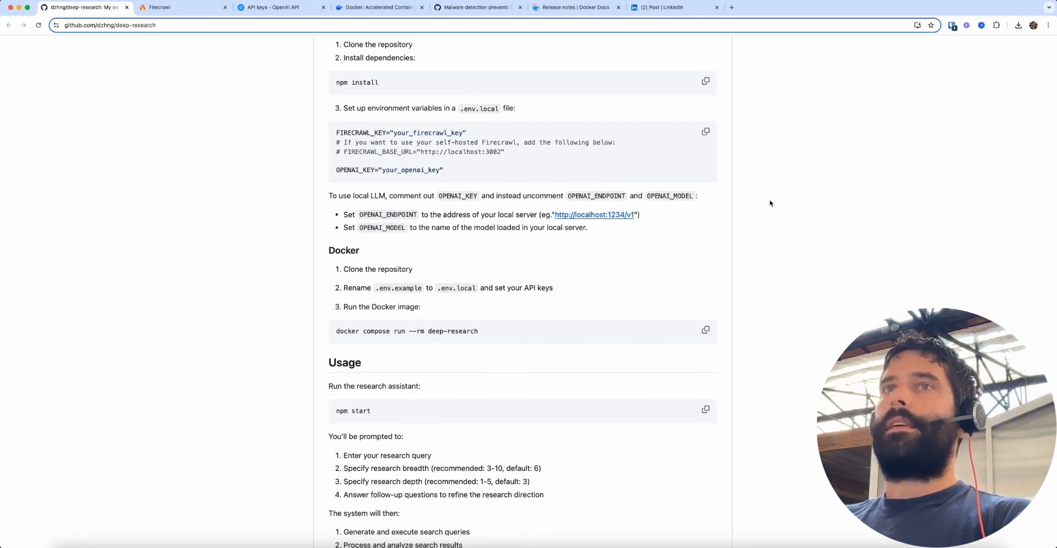
pyautogui.moveTo(687, 529)
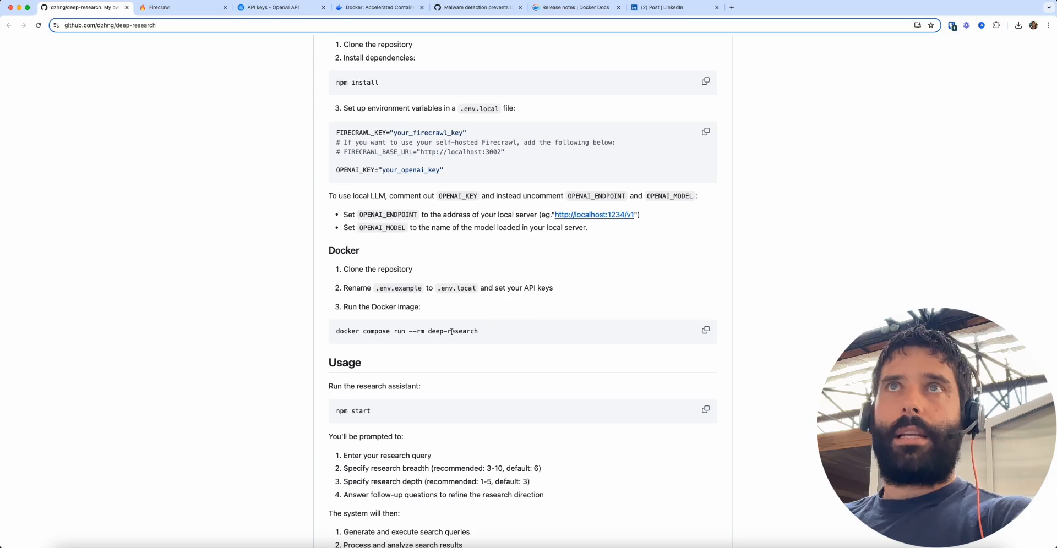
pyautogui.click(372, 8)
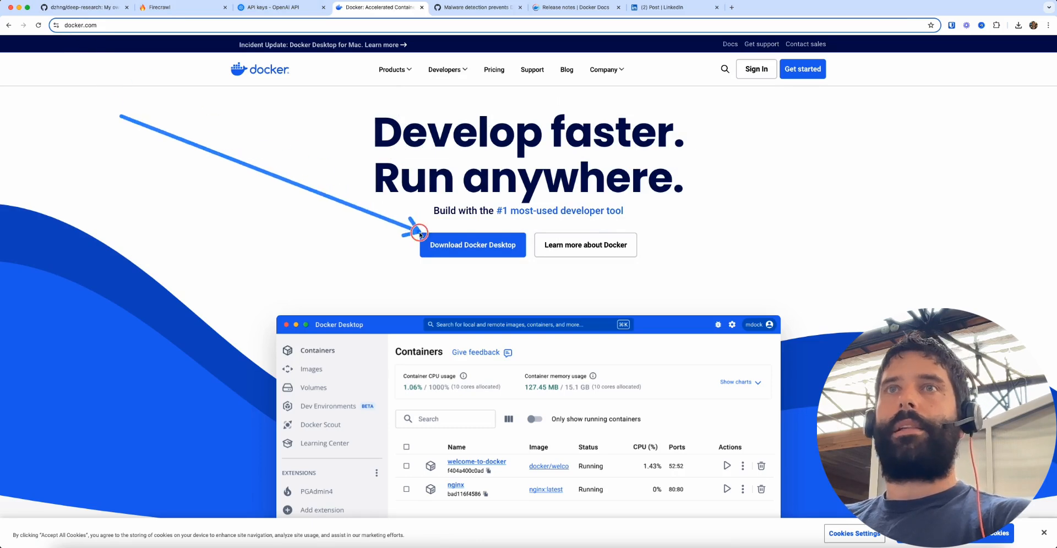
# Read the GitHub issue on Docker Desktop failing to start over a malware warning, then switch to the 4.37.2 release notes.
pyautogui.click(472, 245)
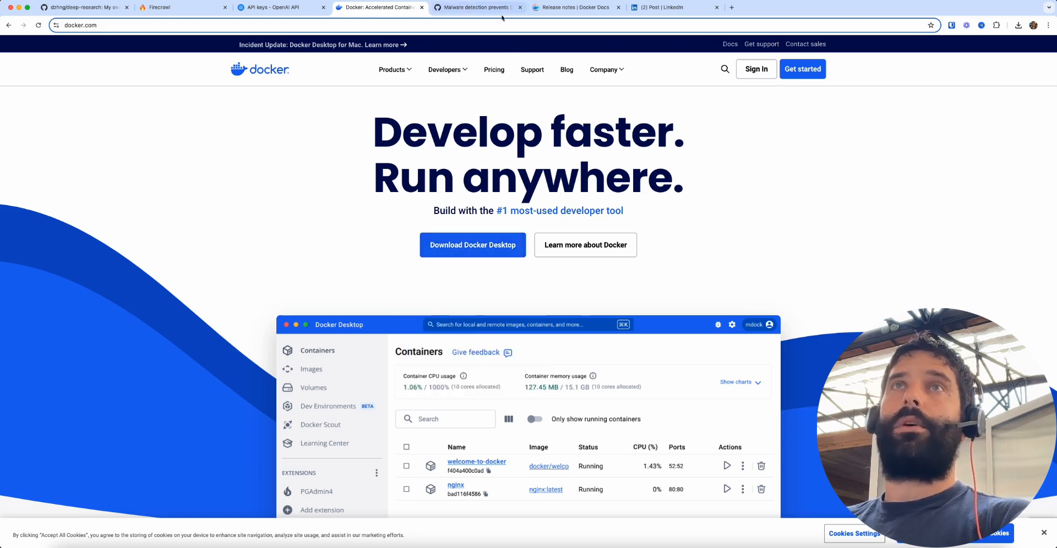
pyautogui.click(475, 7)
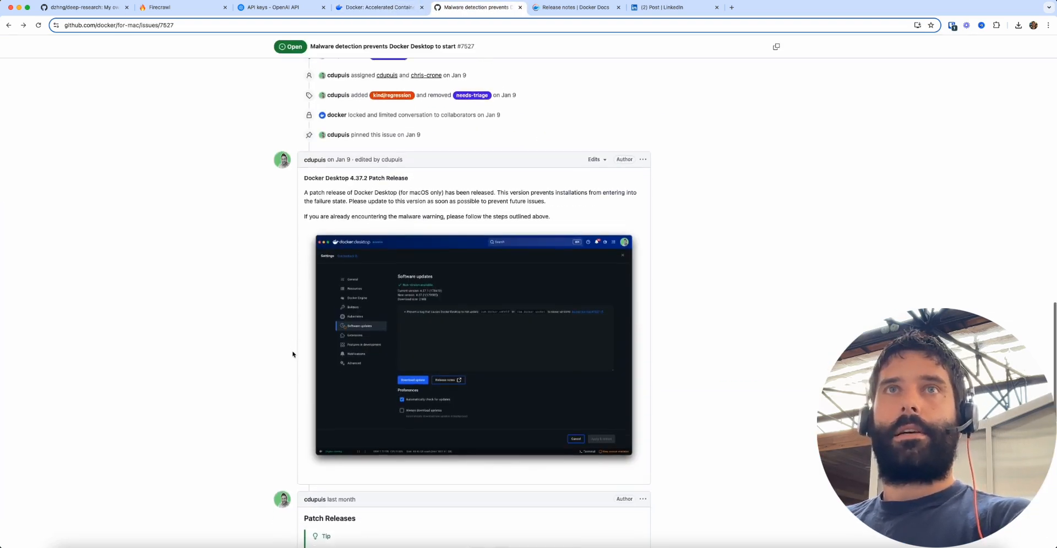
pyautogui.scroll(3)
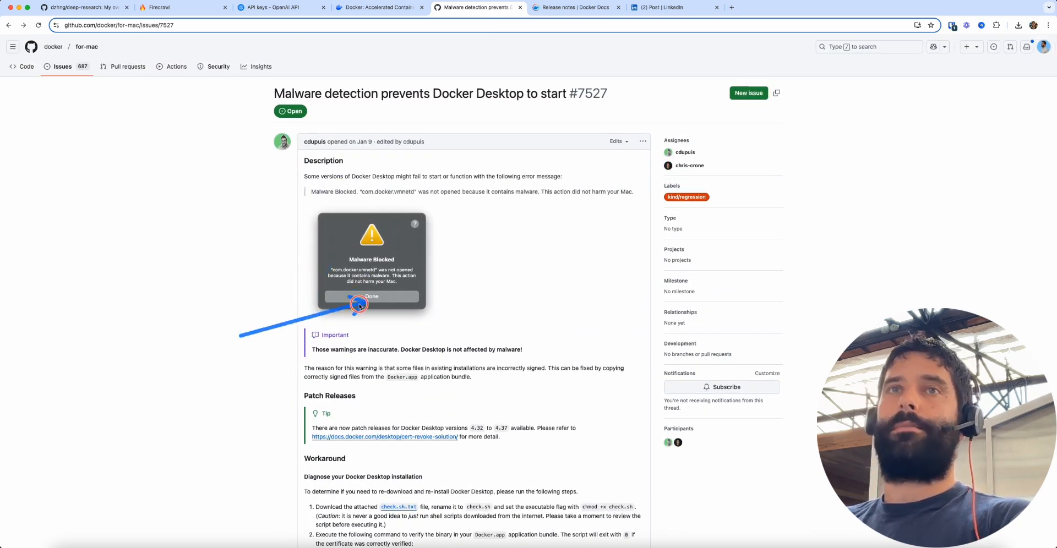
pyautogui.scroll(-3)
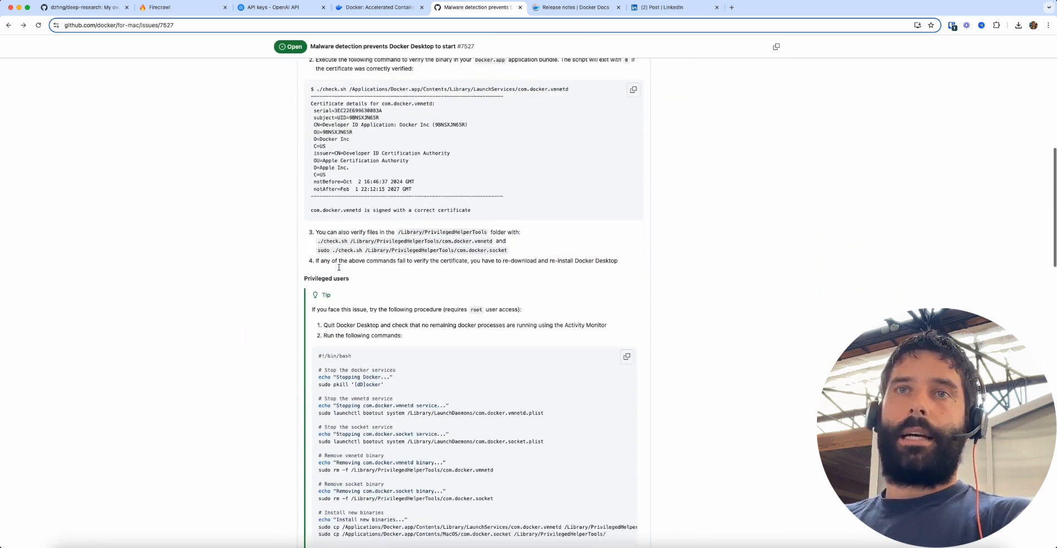
pyautogui.scroll(-3)
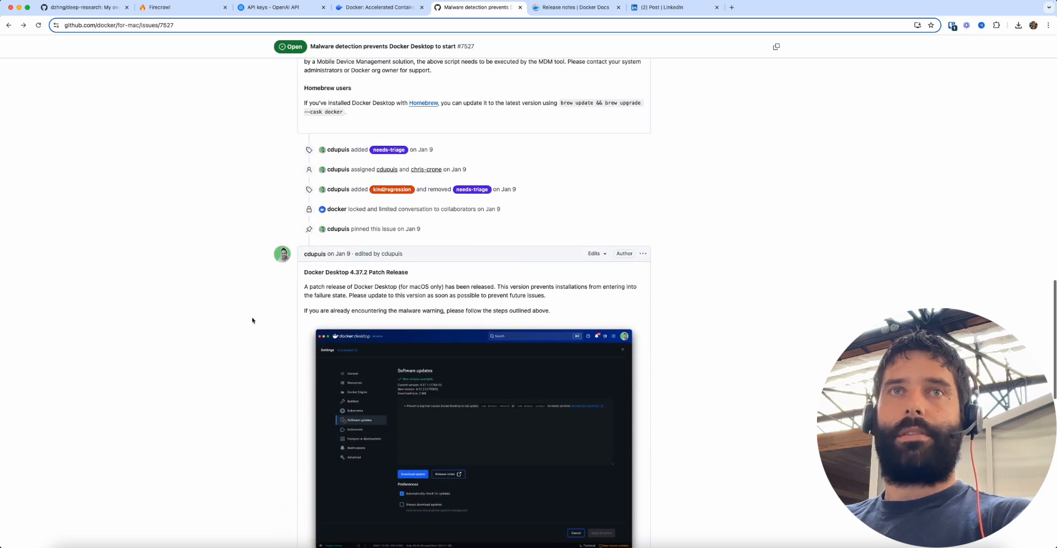
pyautogui.click(346, 275)
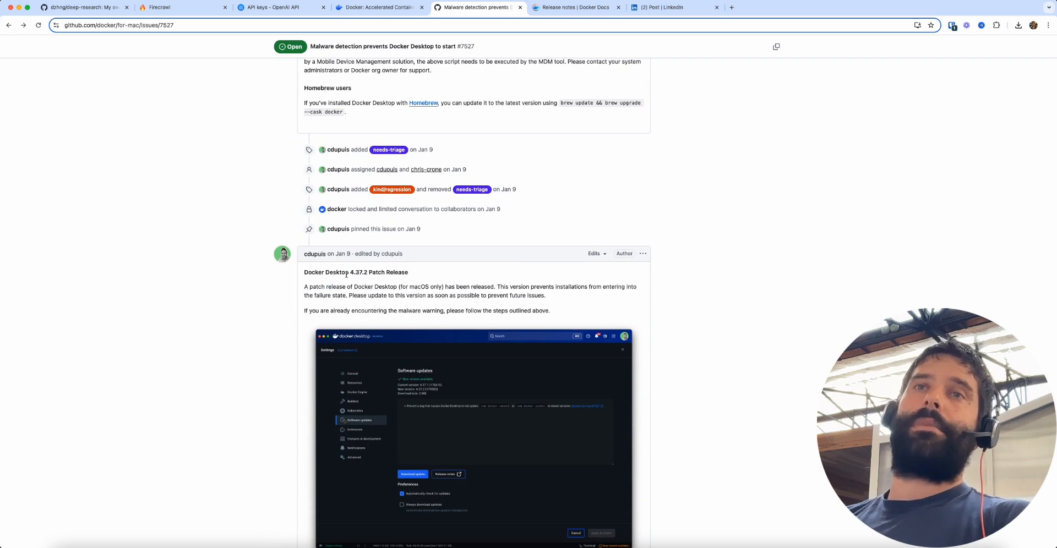
pyautogui.scroll(-3)
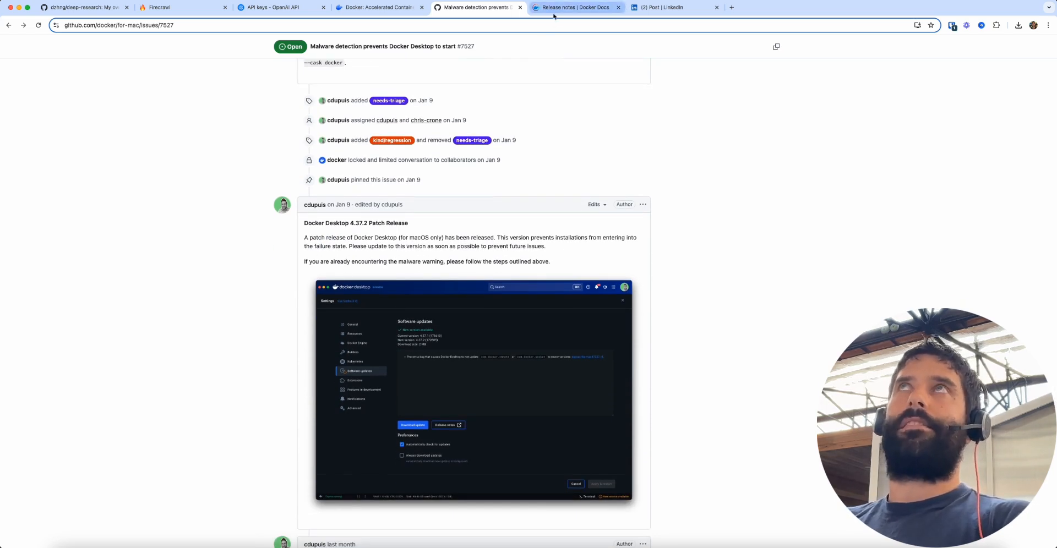
pyautogui.click(575, 8)
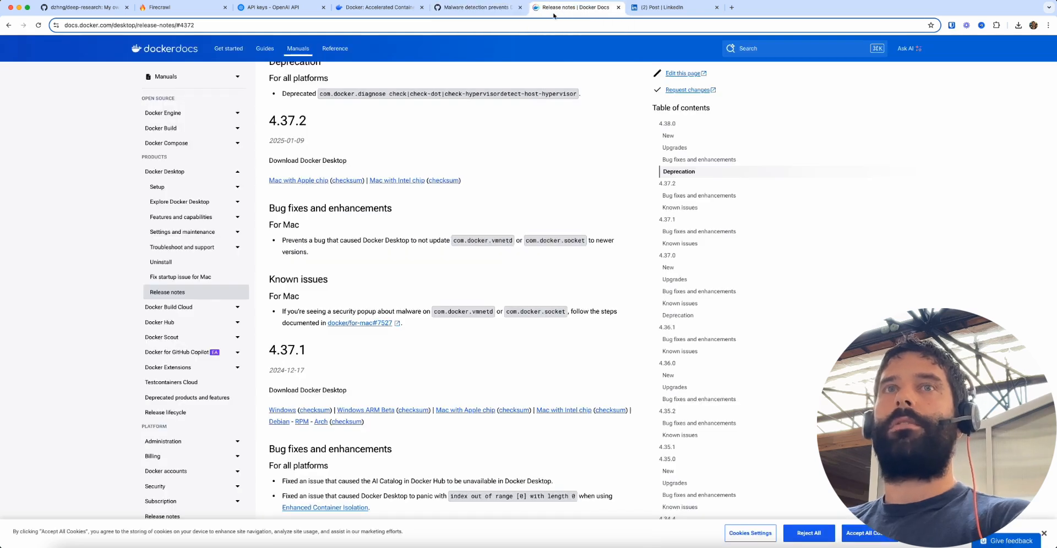
pyautogui.moveTo(419, 138)
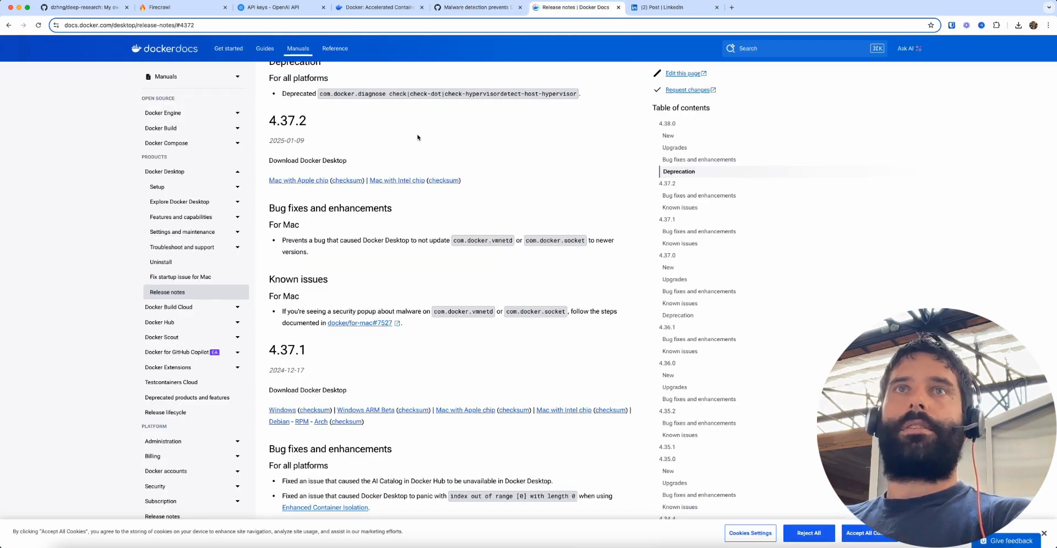
# Check the 4.37.2 Download Docker Desktop links, then start a Finder search of This Mac for docker.
pyautogui.click(316, 164)
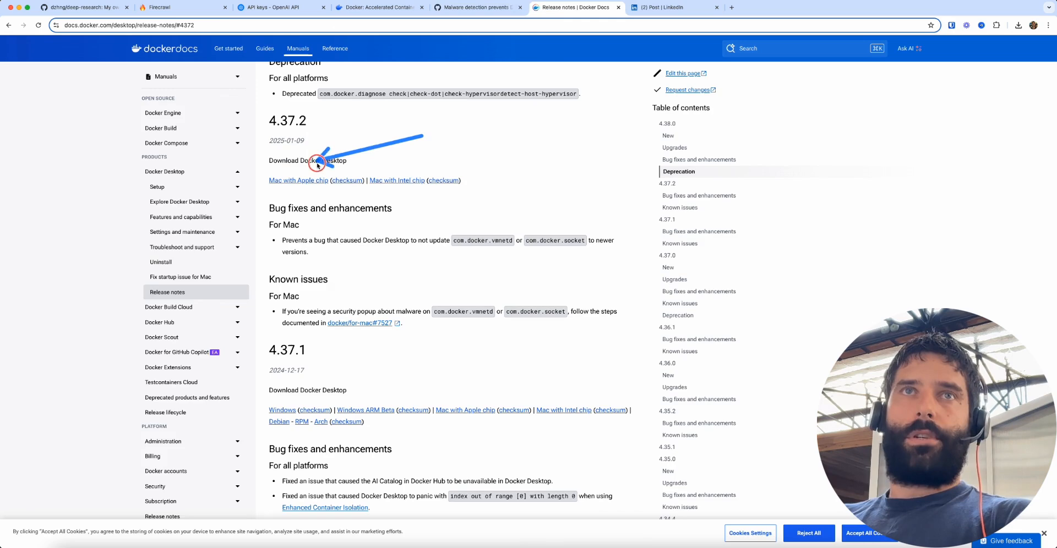
pyautogui.click(298, 180)
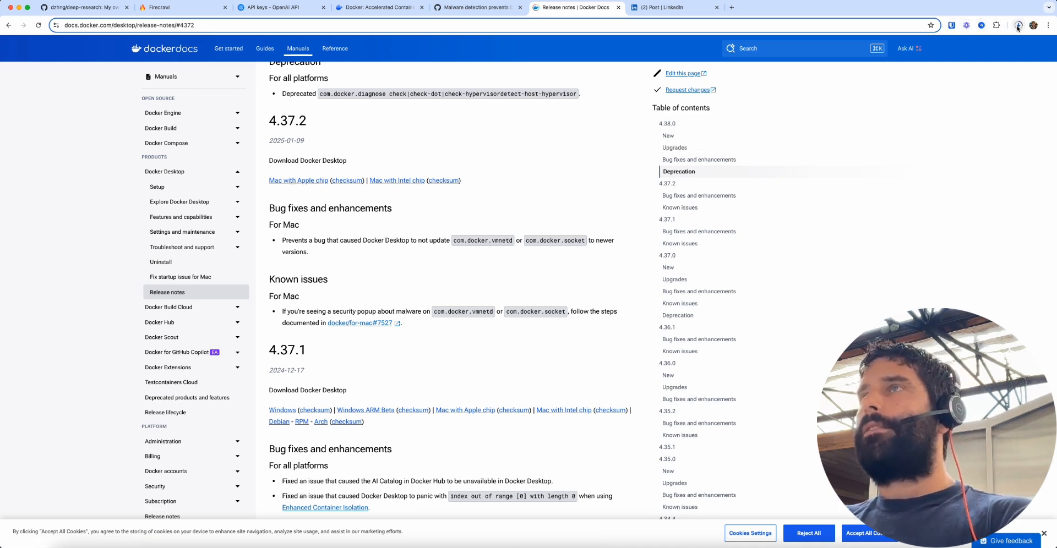
pyautogui.click(1019, 25)
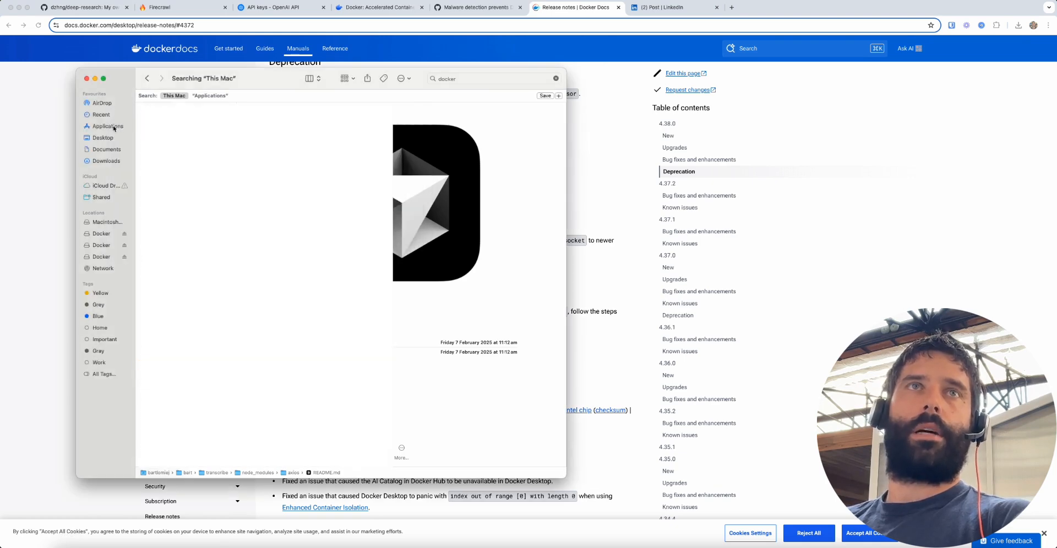
# Launch Docker Desktop from Applications via a 'docker' search, then return to the deep-research README.
pyautogui.click(108, 126)
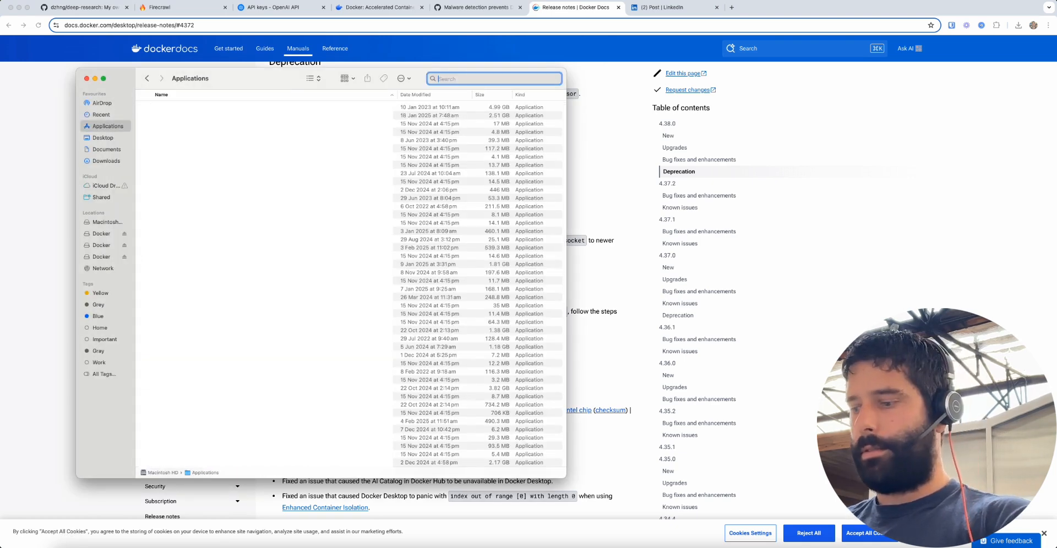
pyautogui.write('docker')
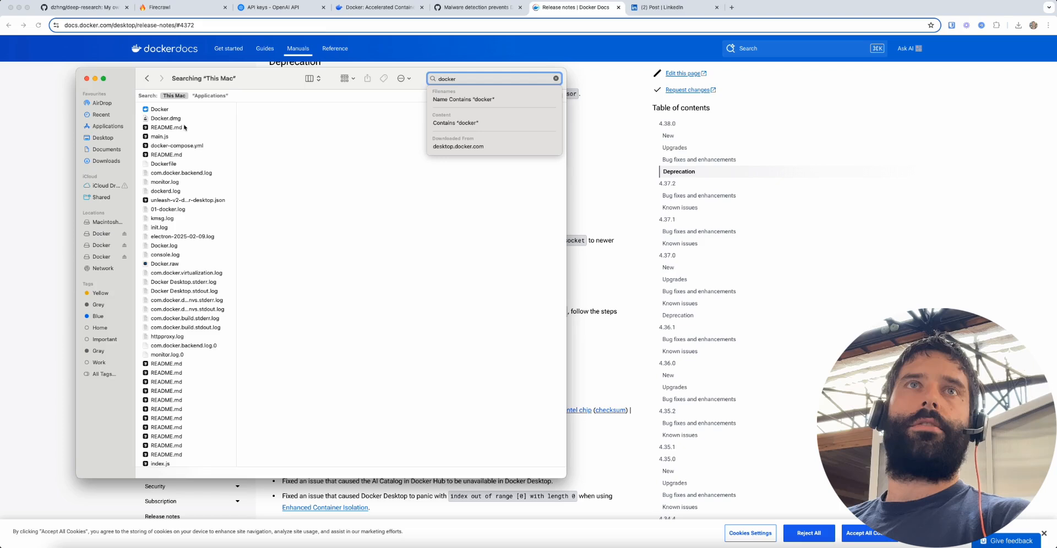
pyautogui.click(160, 109)
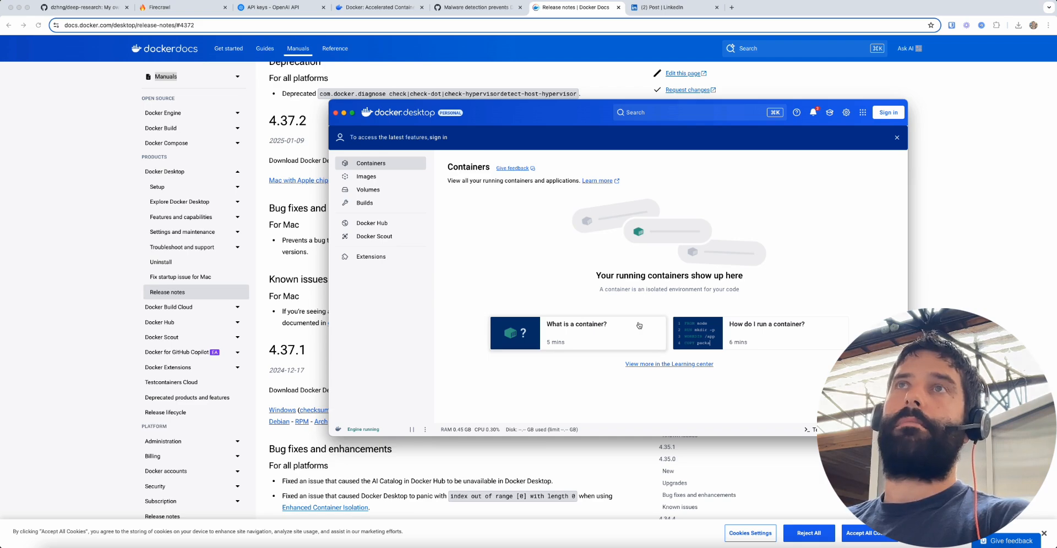
pyautogui.moveTo(602, 396)
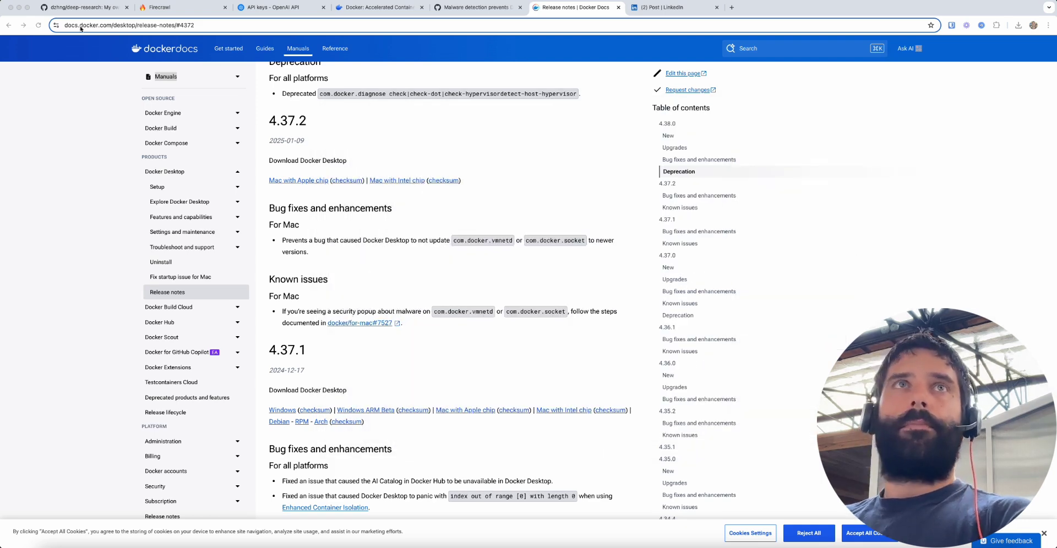
pyautogui.click(78, 10)
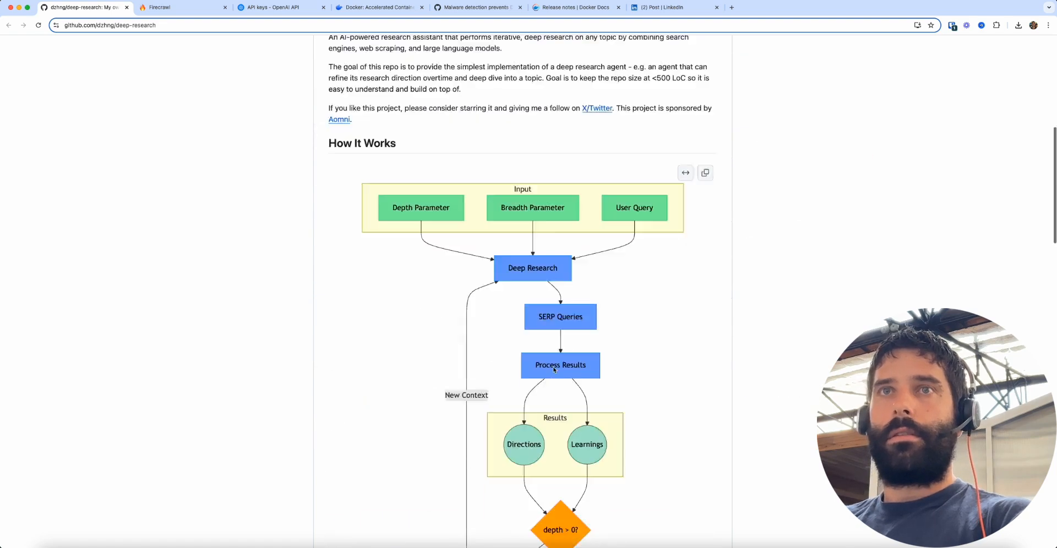
# Copy 'docker compose run --rm deep-research' from the README and run it in Terminal.
pyautogui.scroll(-3)
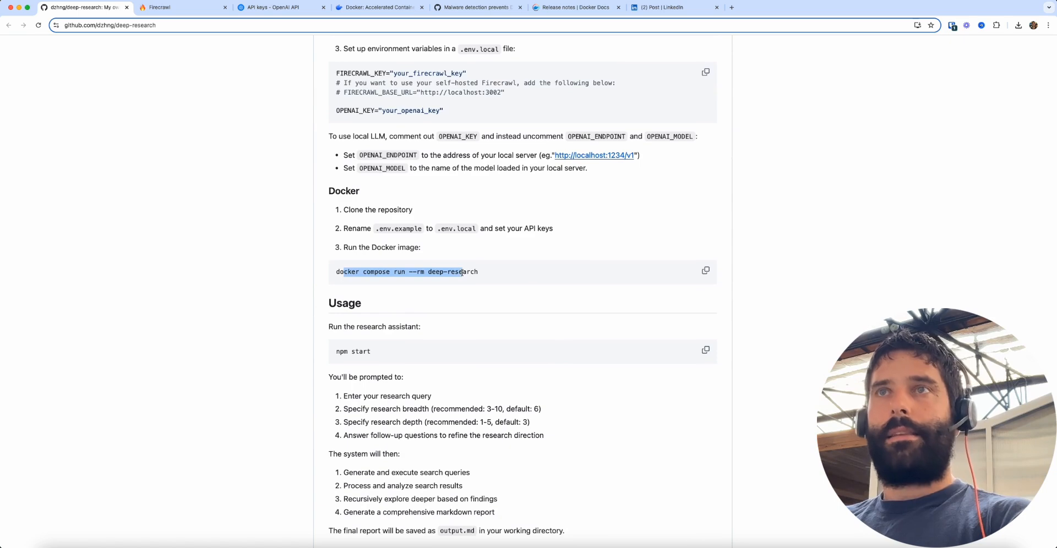
pyautogui.click(706, 271)
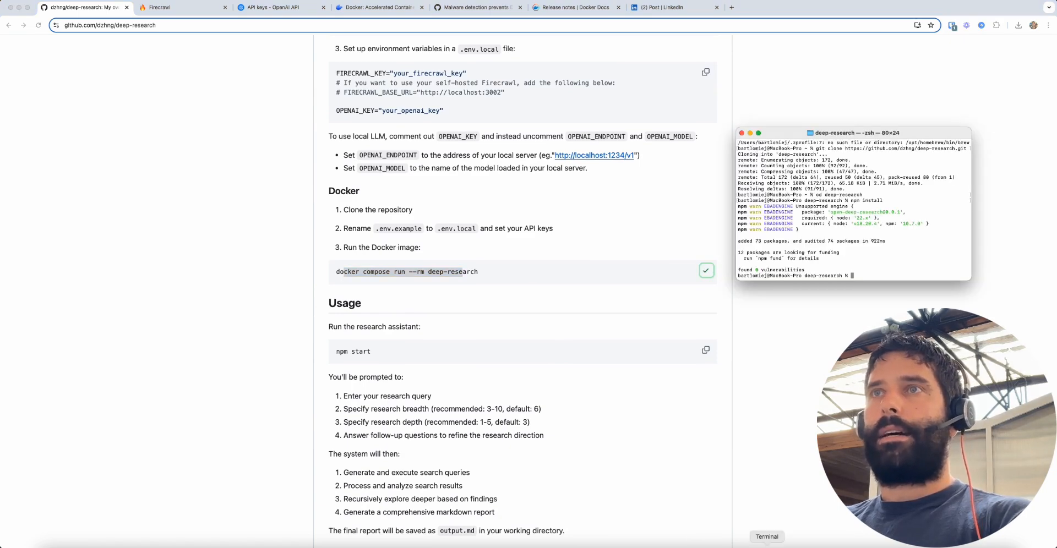
pyautogui.moveTo(852, 132); pyautogui.dragTo(603, 132)
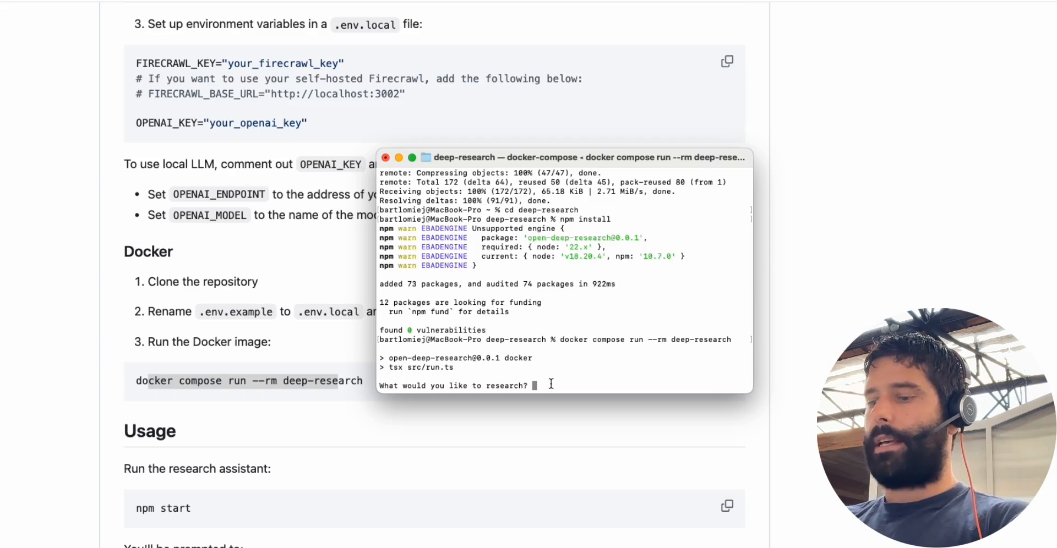
# Ask for the best soccer team in the world with breadth 4 and depth 2.
pyautogui.write('who')
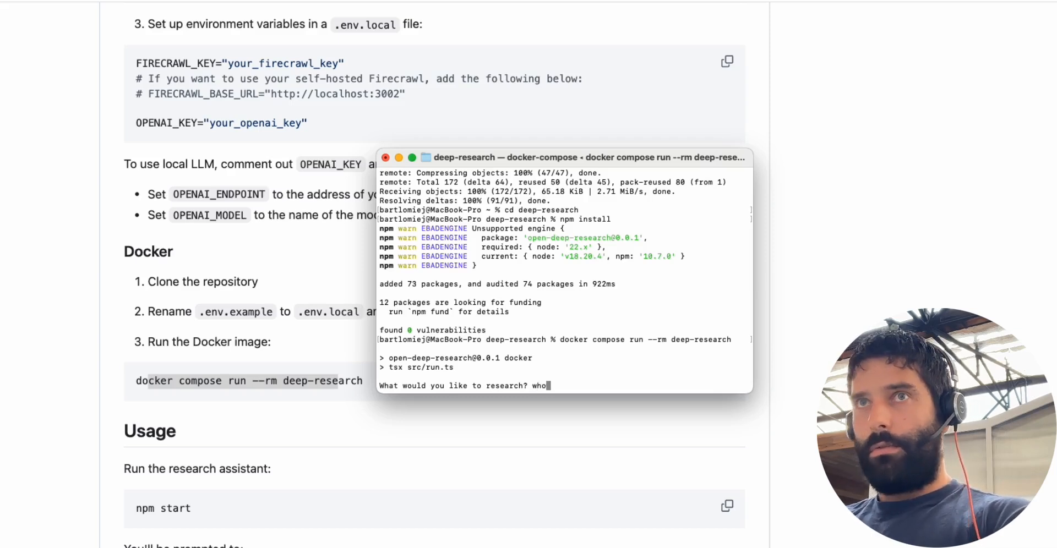
pyautogui.press('Backspace')
pyautogui.write('ich is the best')
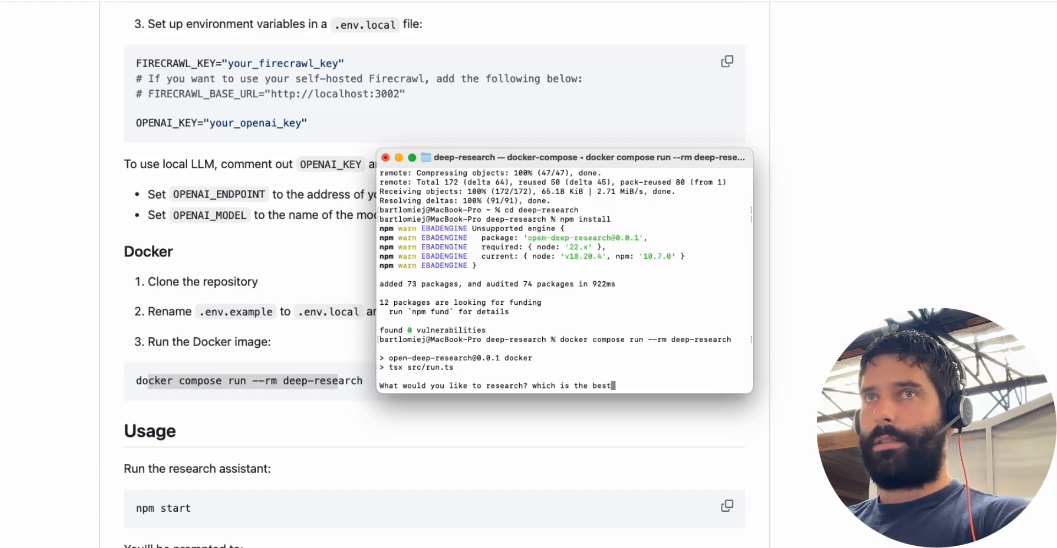
pyautogui.write('soccer team in the world')
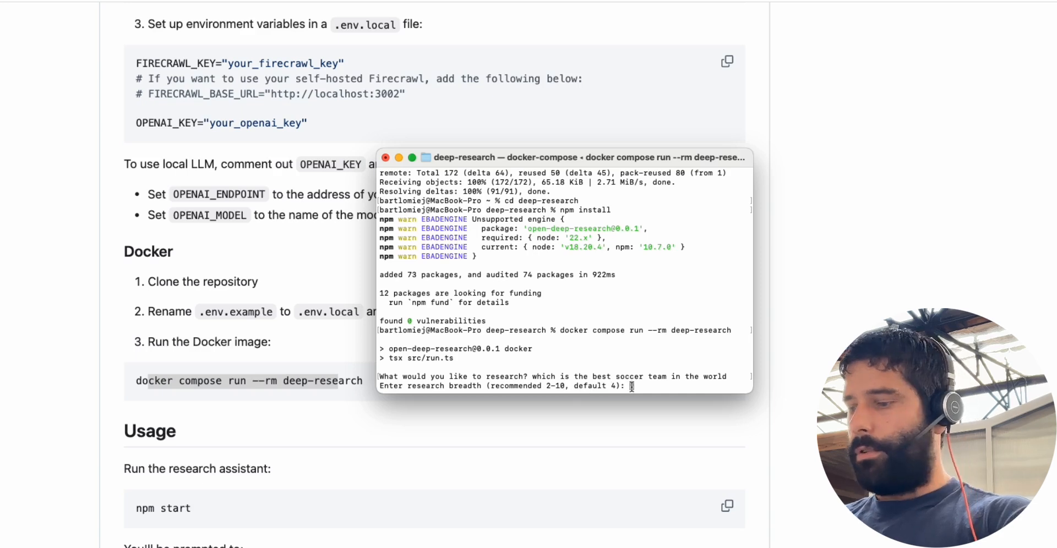
pyautogui.write('4')
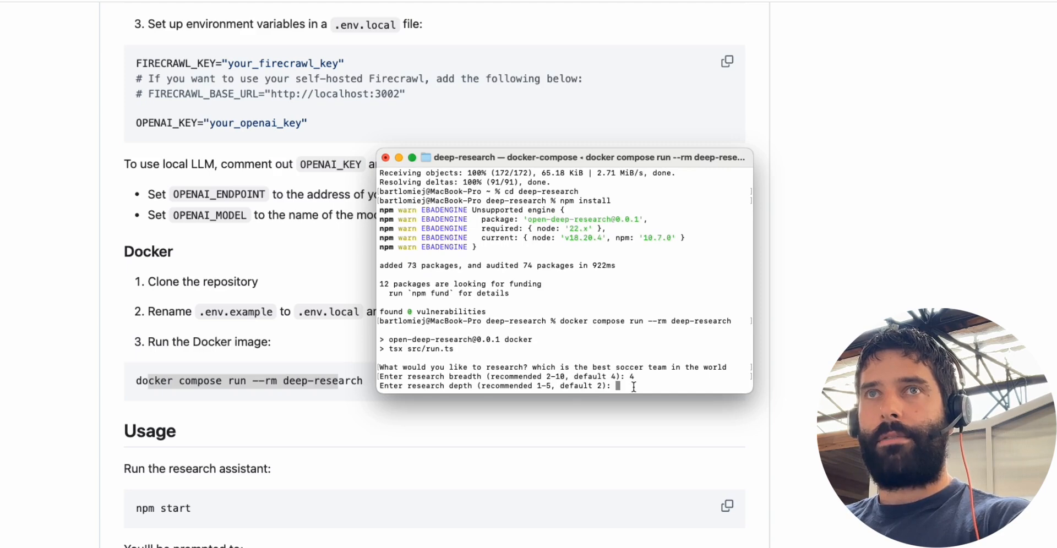
pyautogui.write('2')
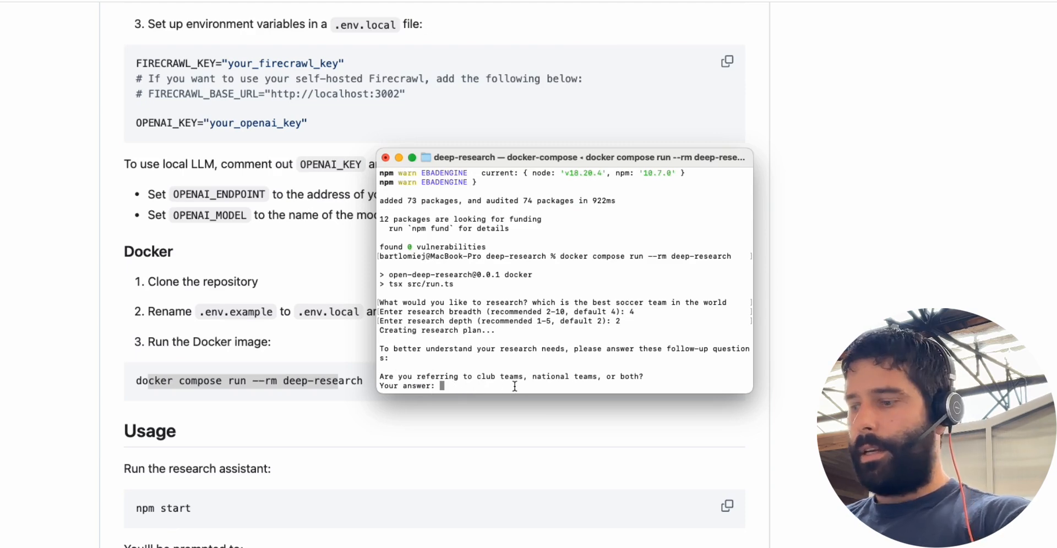
# Answer the follow-ups with 'national teams' and start the research run.
pyautogui.write('national teams')
pyautogui.write('most championships/ world titles won')
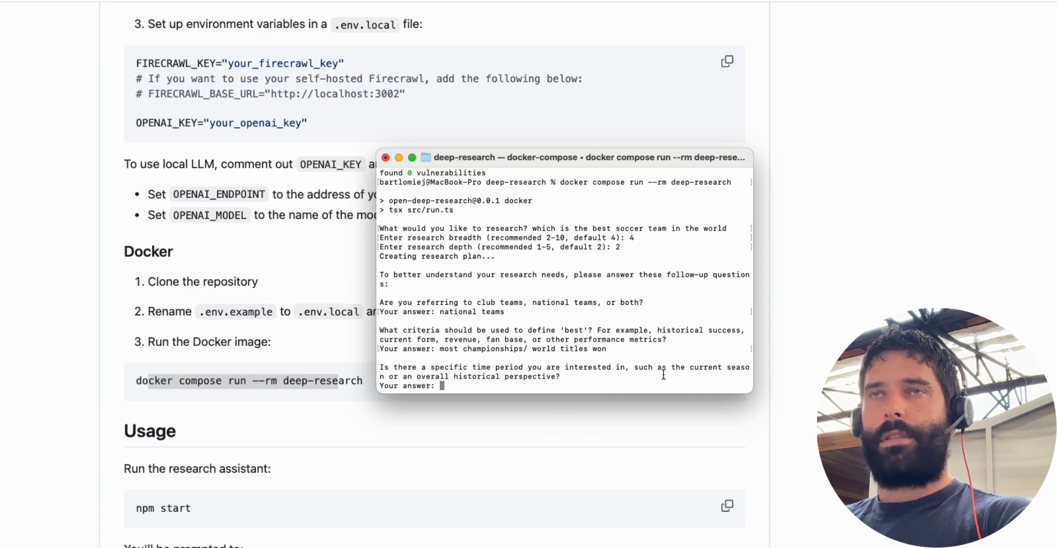
pyautogui.write('o')
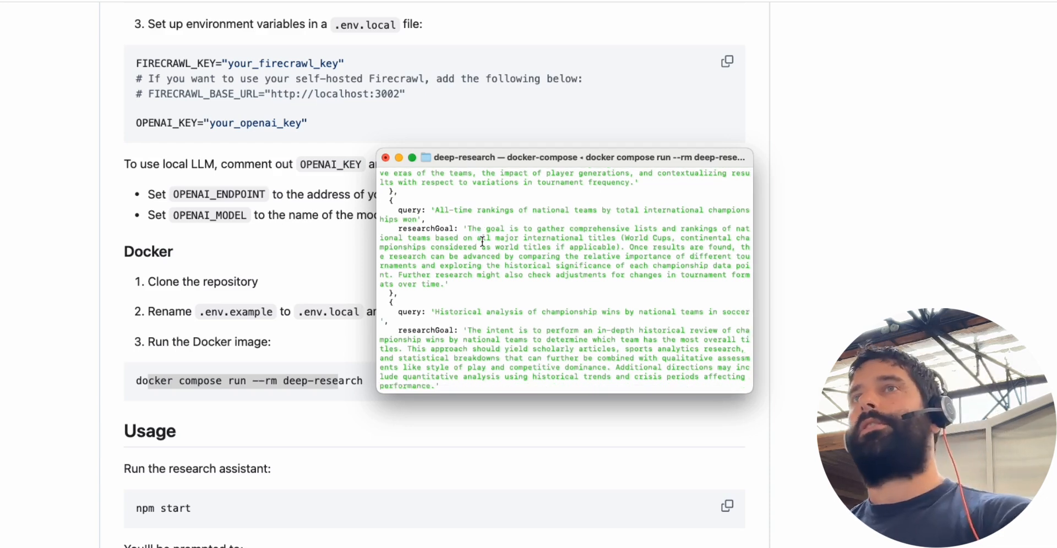
pyautogui.scroll(-3)
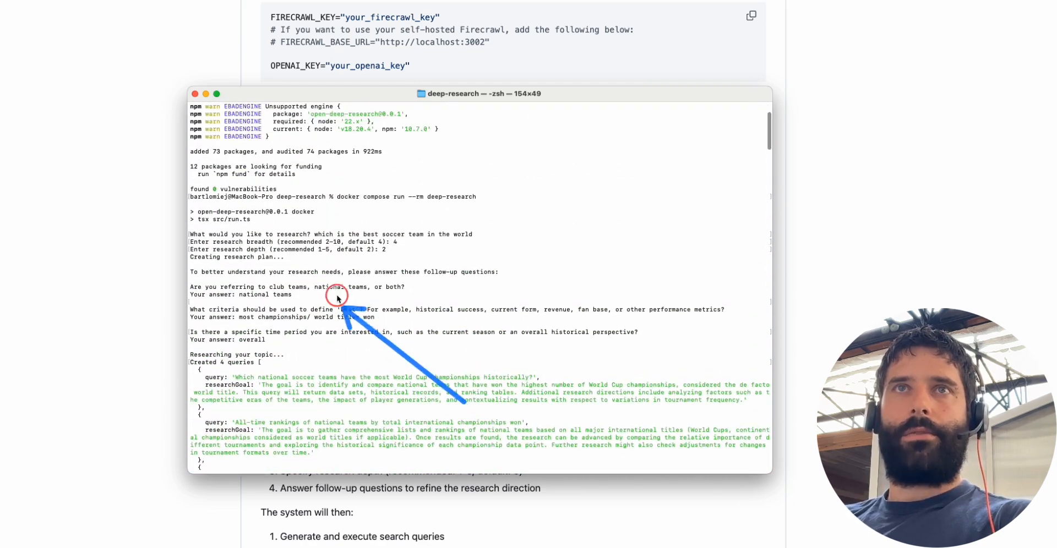
pyautogui.moveTo(442, 291)
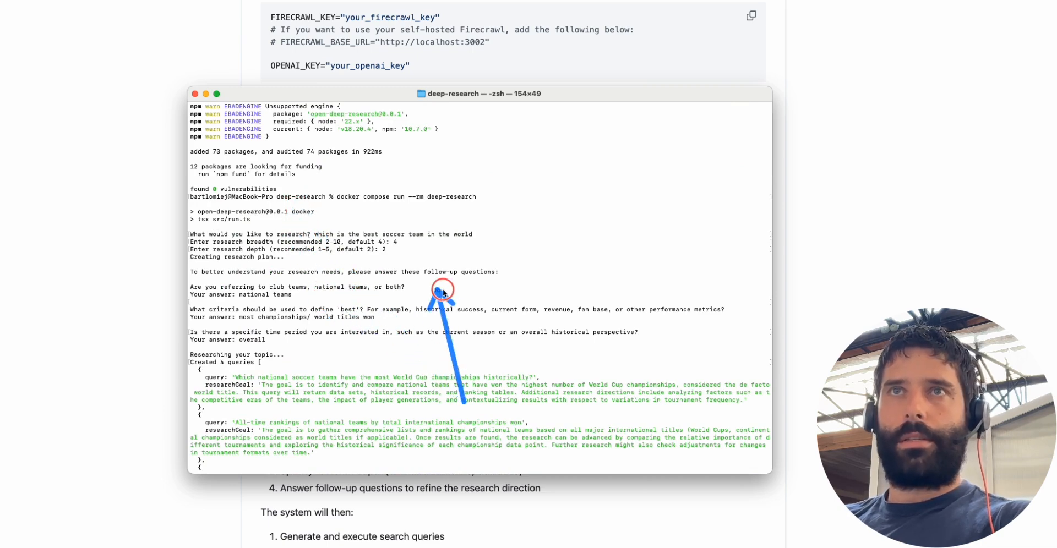
pyautogui.moveTo(352, 248)
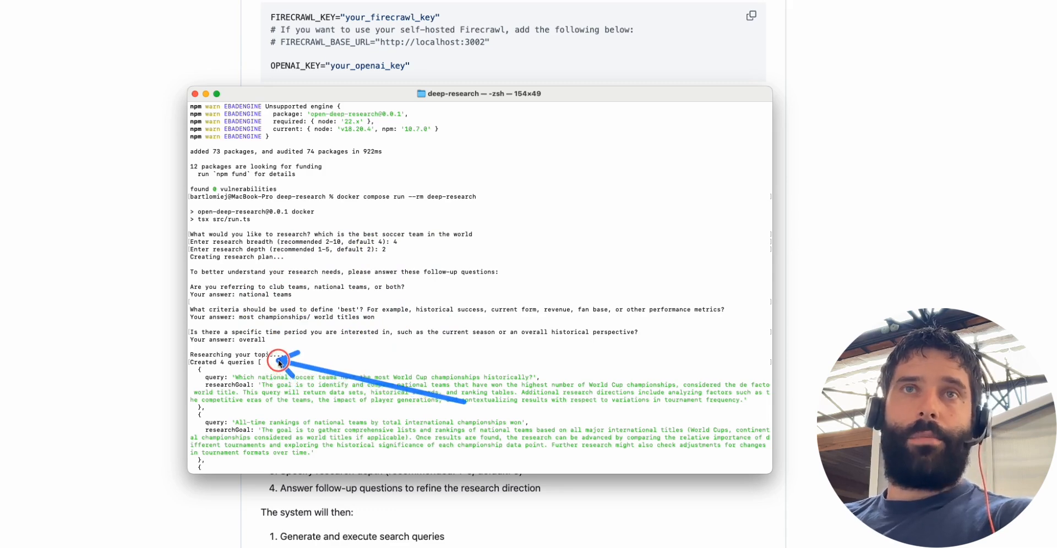
pyautogui.scroll(-3)
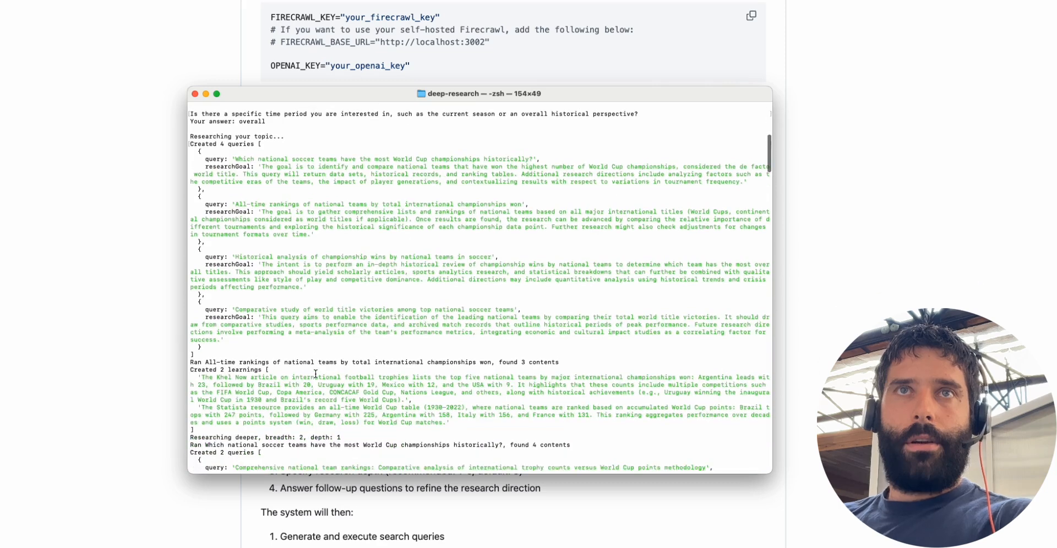
pyautogui.scroll(-3)
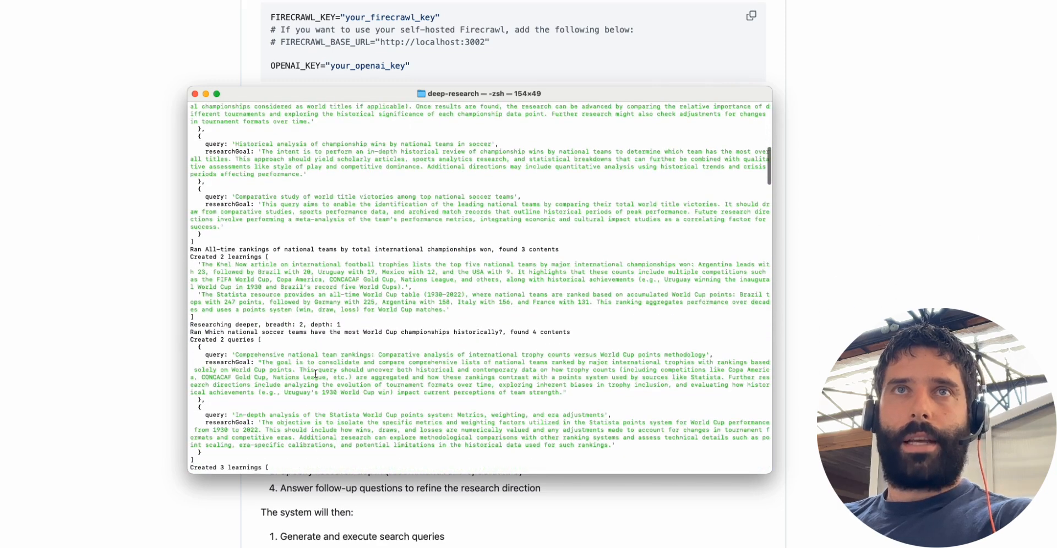
pyautogui.scroll(-3)
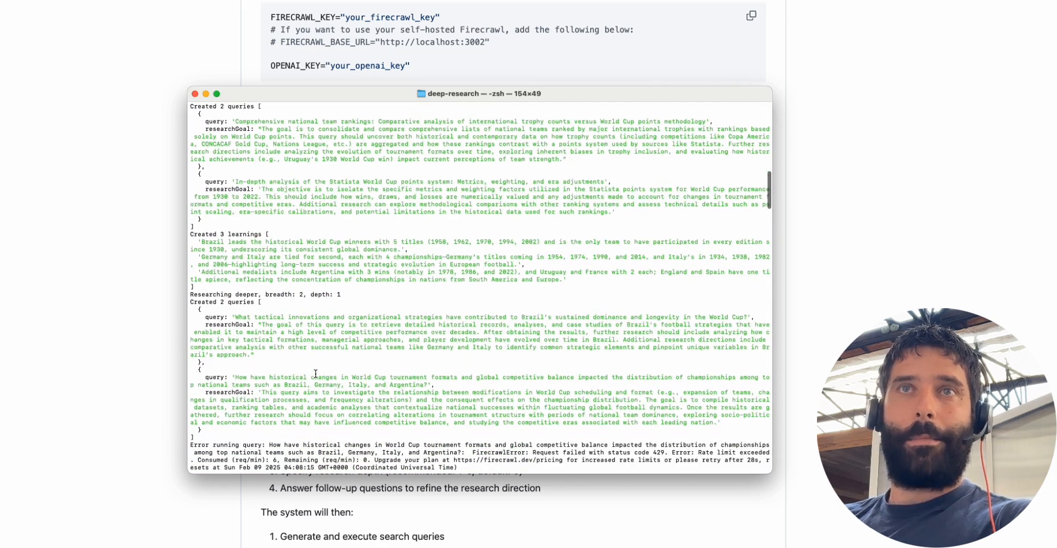
pyautogui.scroll(-3)
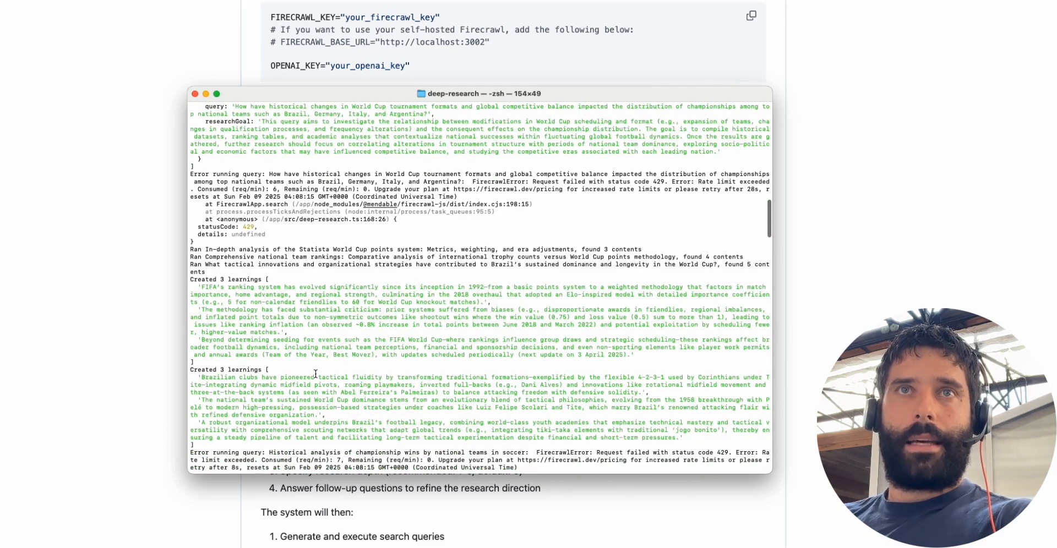
pyautogui.scroll(-3)
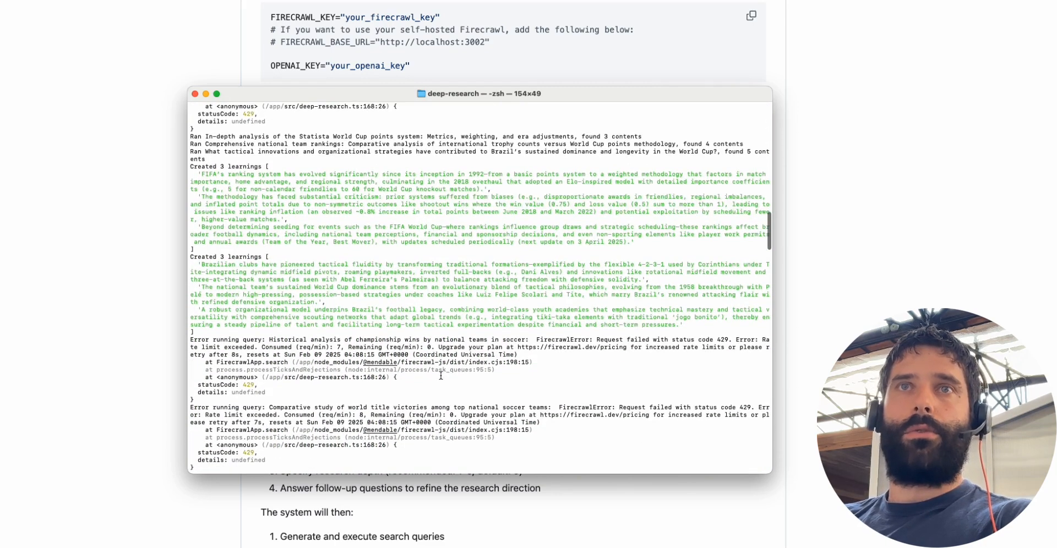
pyautogui.scroll(-3)
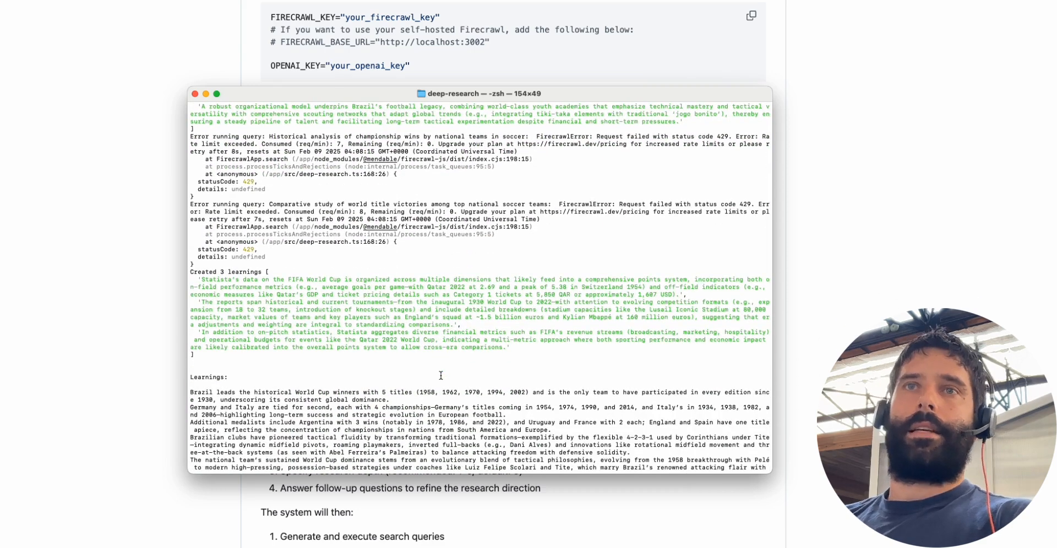
pyautogui.scroll(-3)
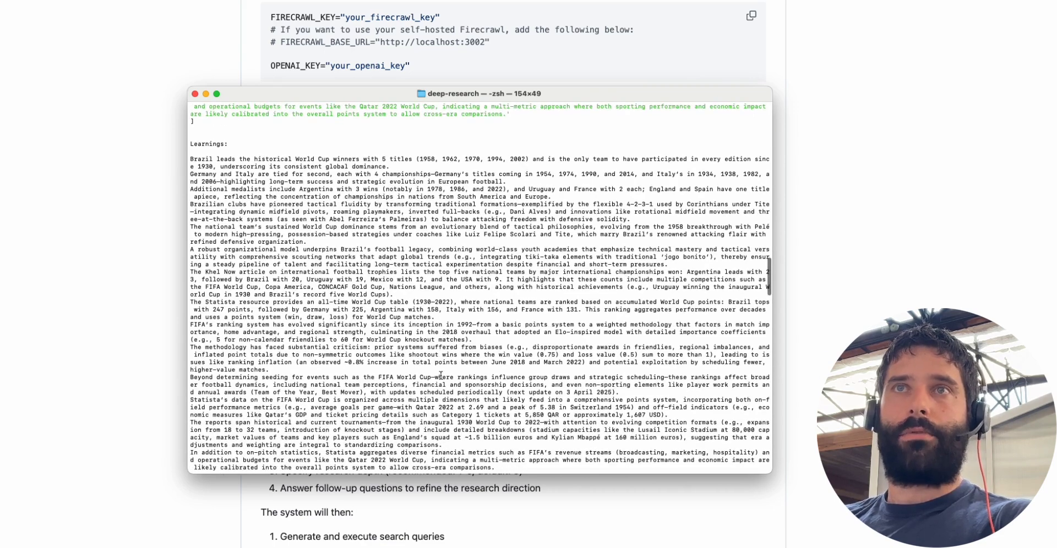
pyautogui.scroll(-3)
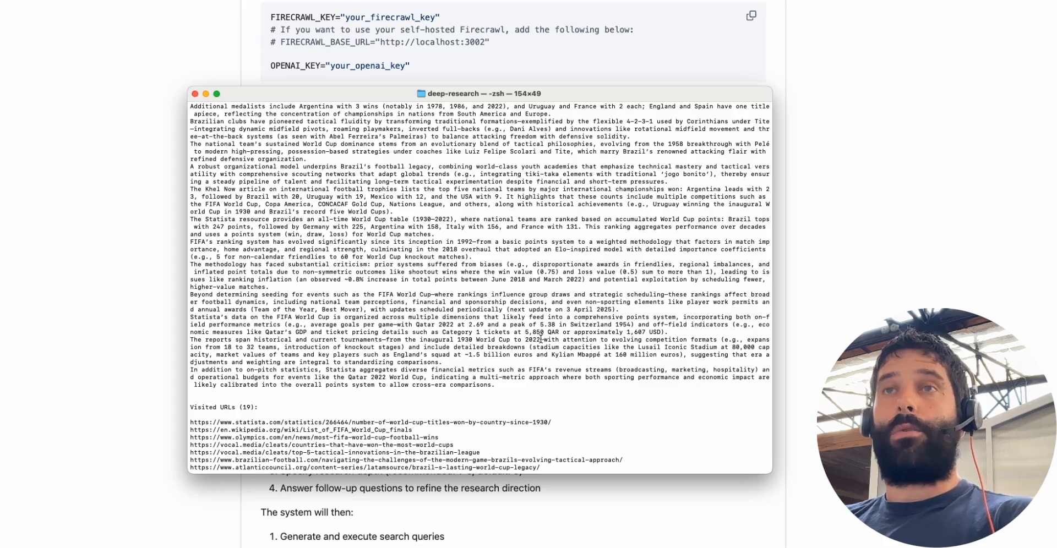
pyautogui.scroll(-3)
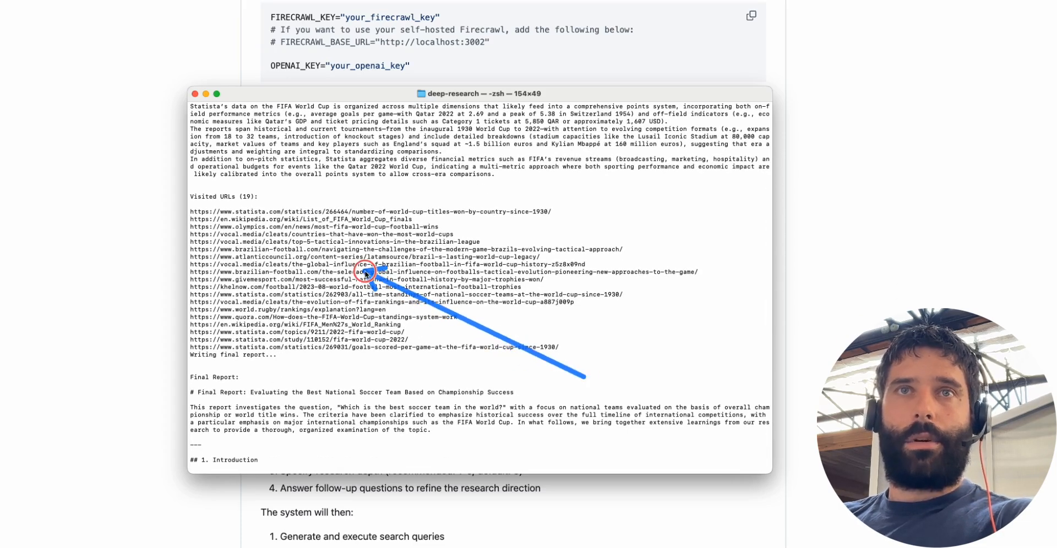
pyautogui.scroll(-3)
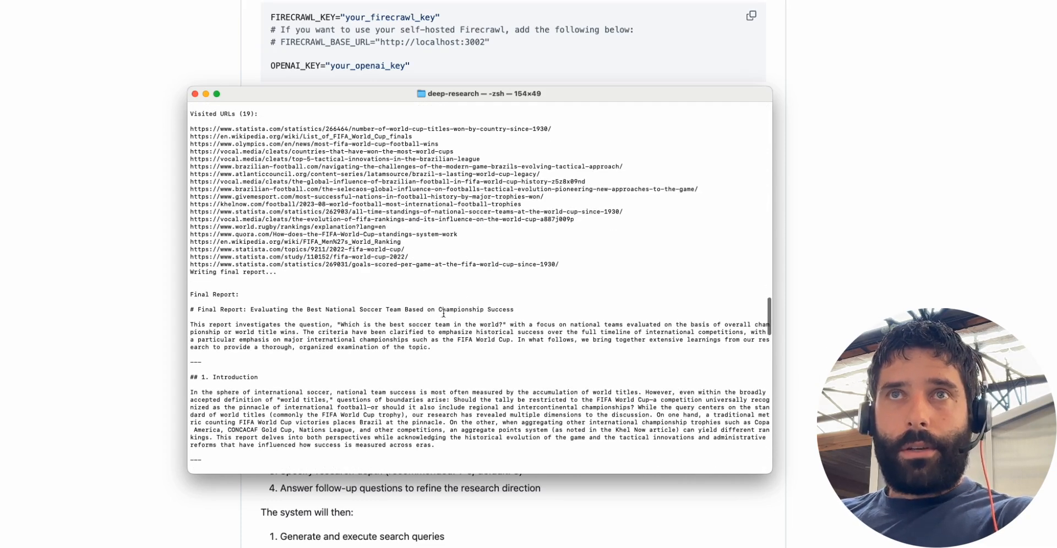
pyautogui.scroll(-3)
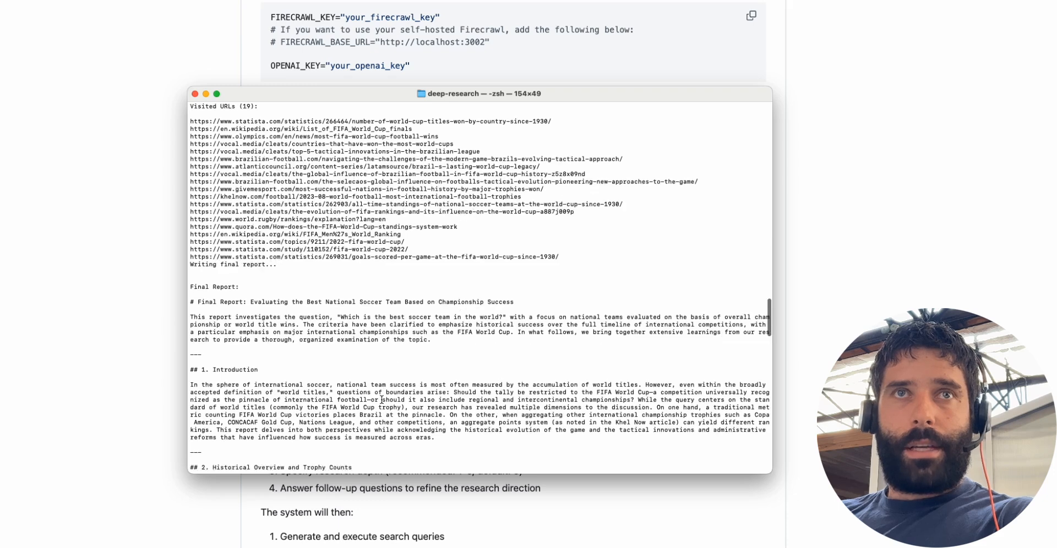
pyautogui.scroll(-3)
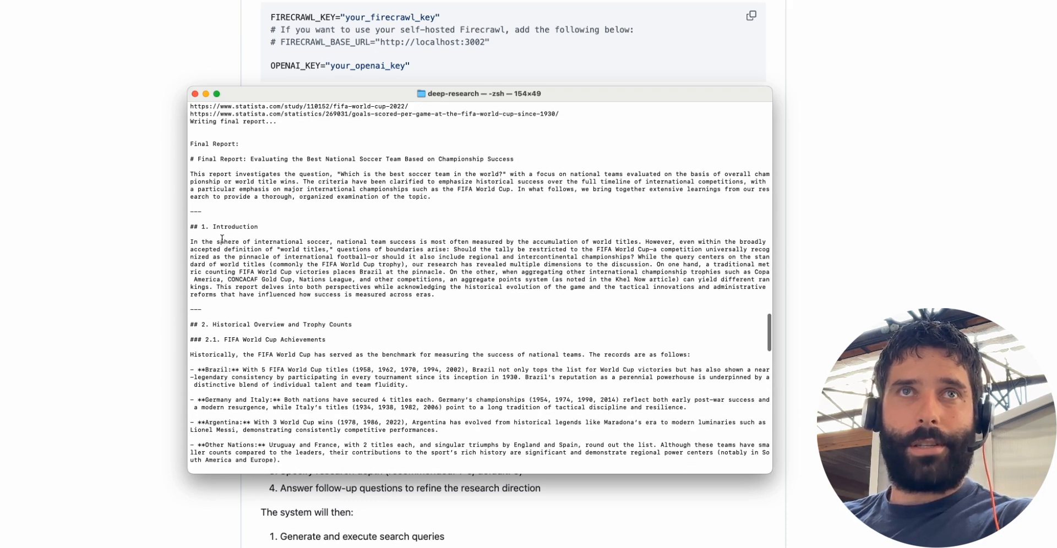
pyautogui.scroll(-3)
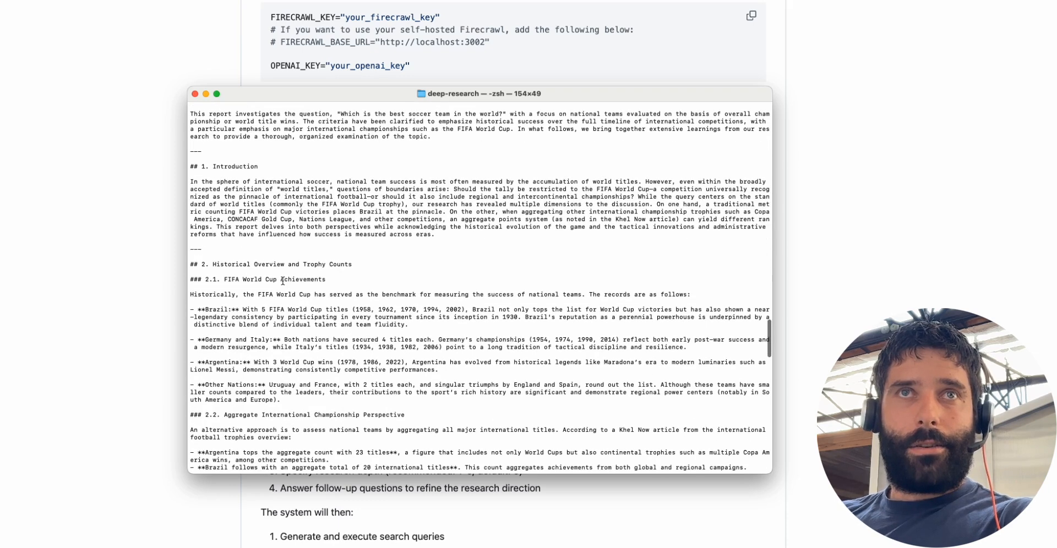
pyautogui.scroll(-3)
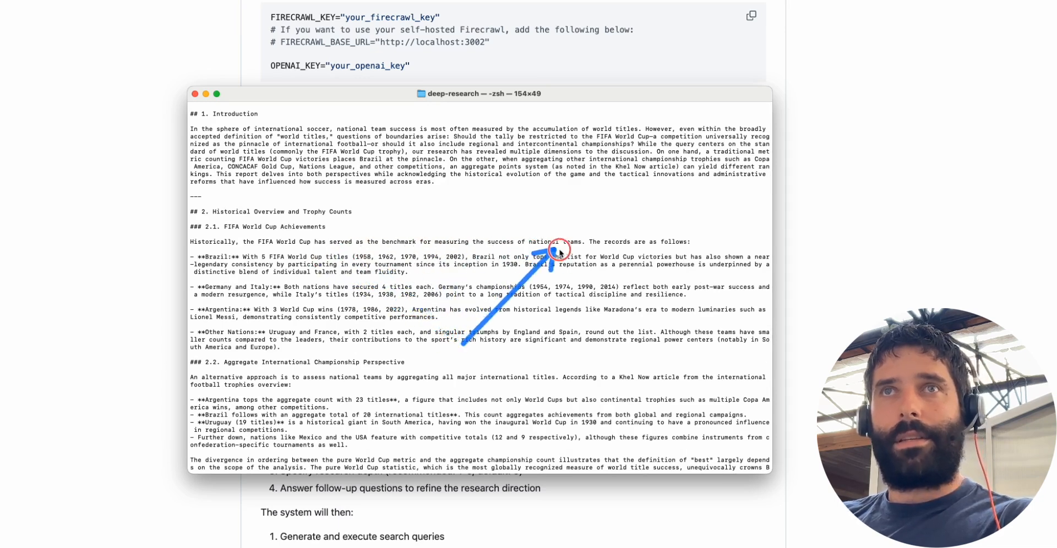
pyautogui.moveTo(388, 362)
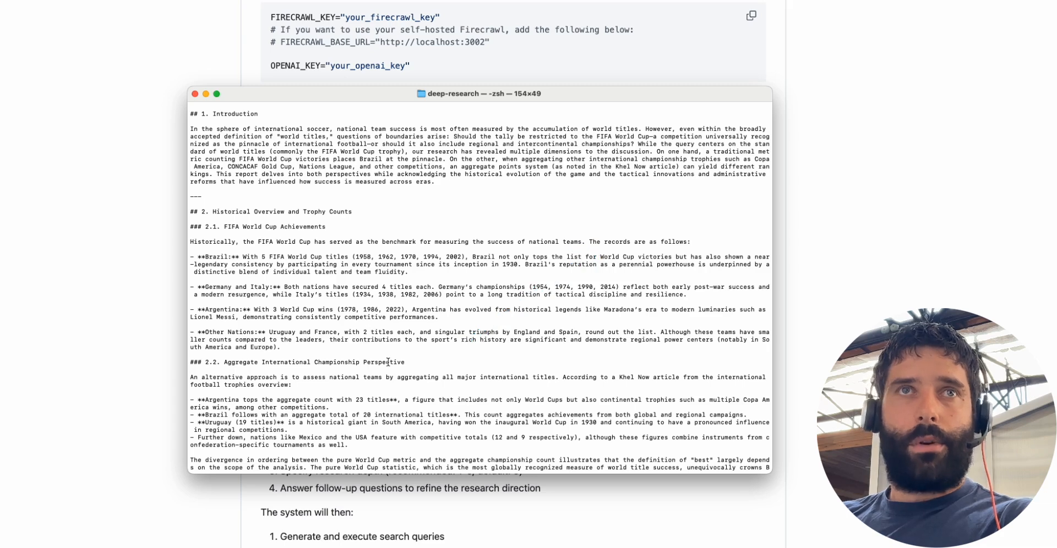
pyautogui.click(265, 266)
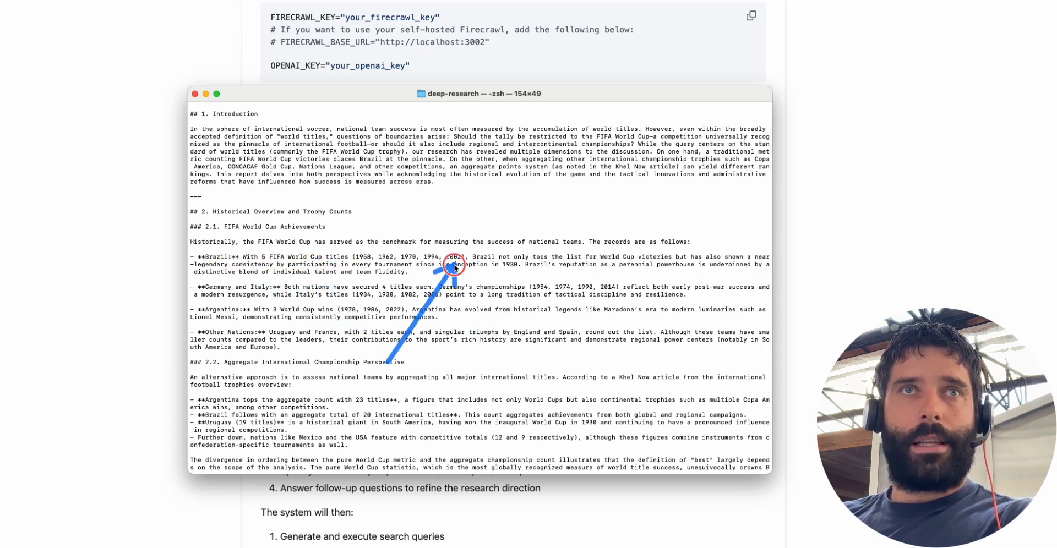
pyautogui.scroll(-3)
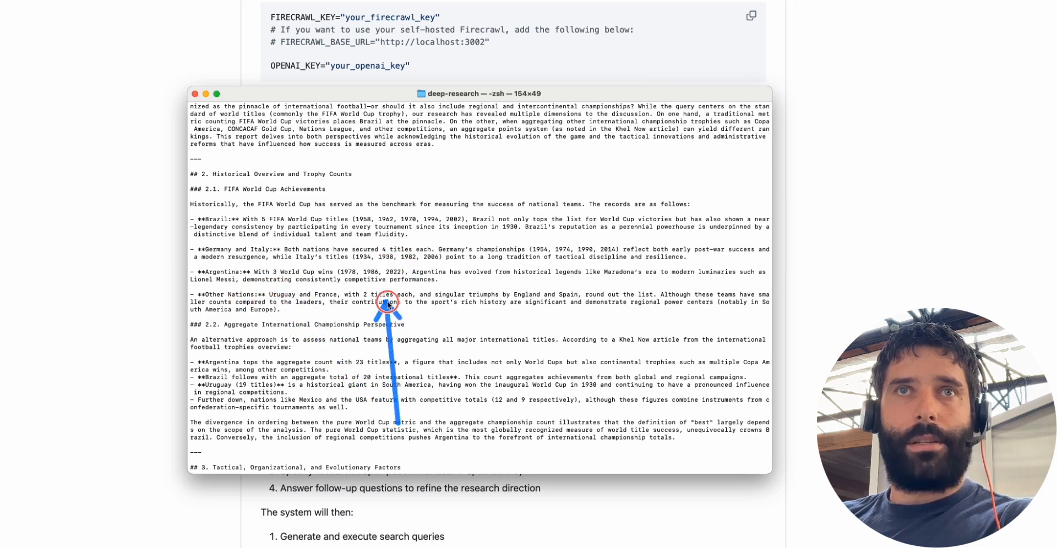
pyautogui.scroll(-3)
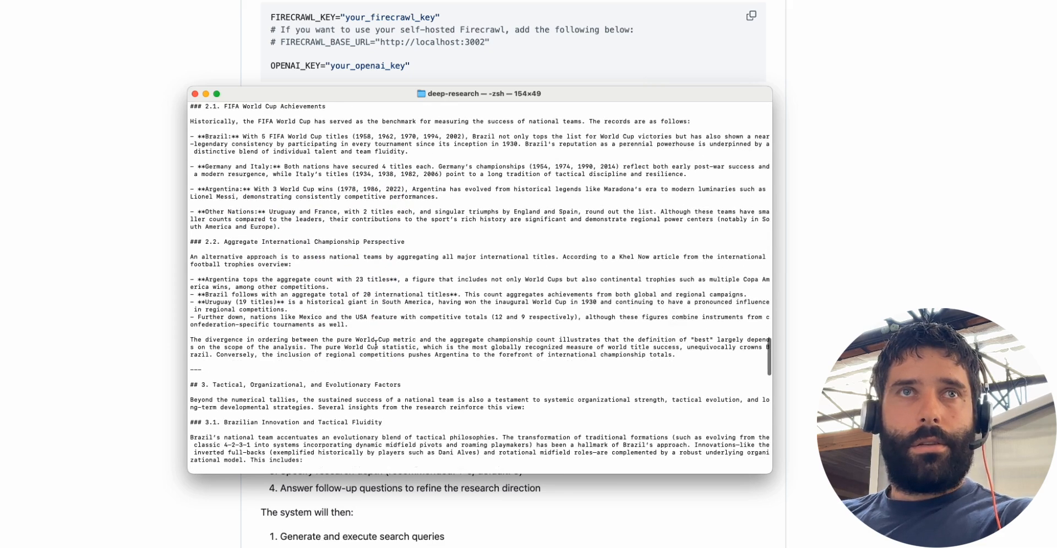
pyautogui.scroll(-3)
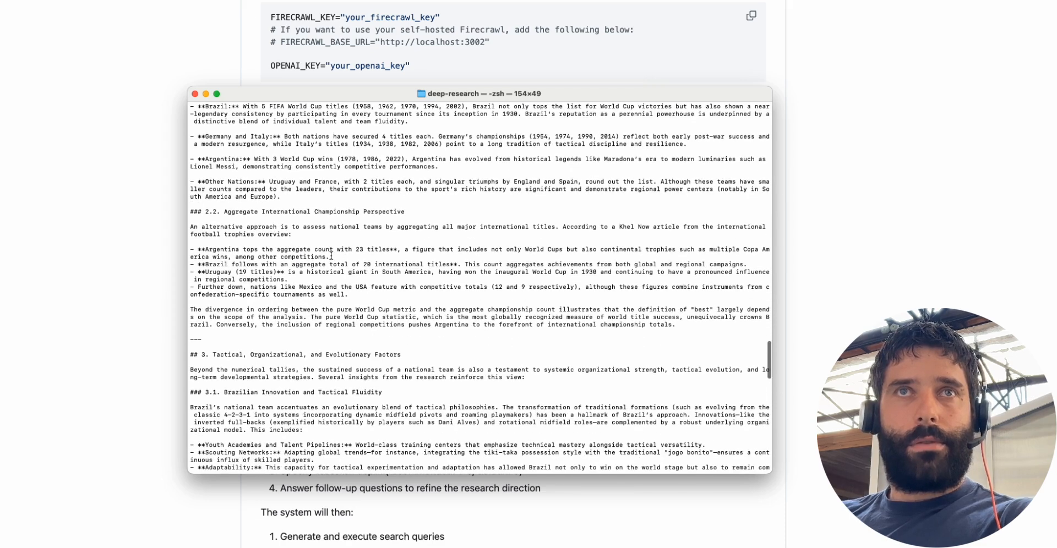
pyautogui.moveTo(206, 249); pyautogui.dragTo(259, 249)
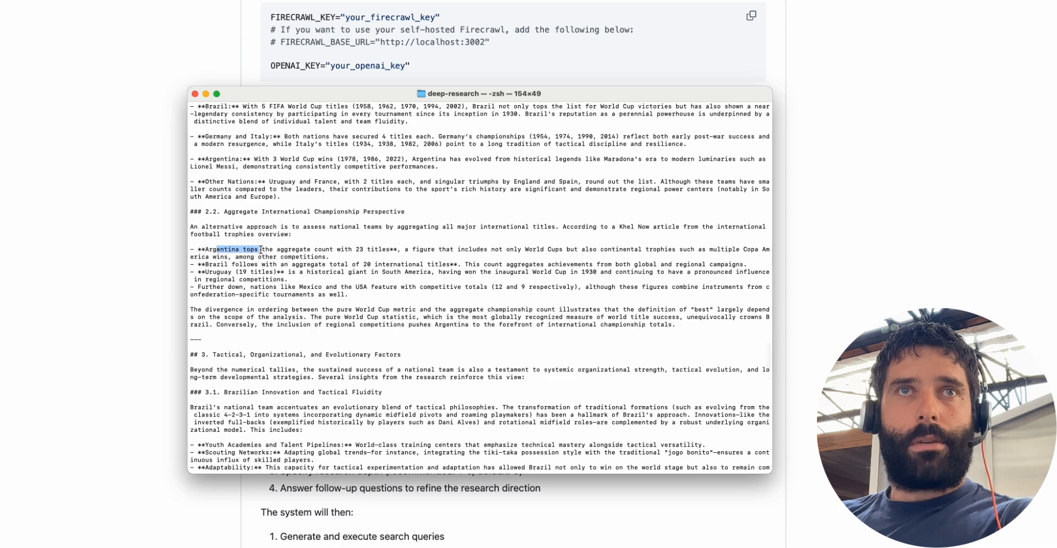
pyautogui.scroll(-3)
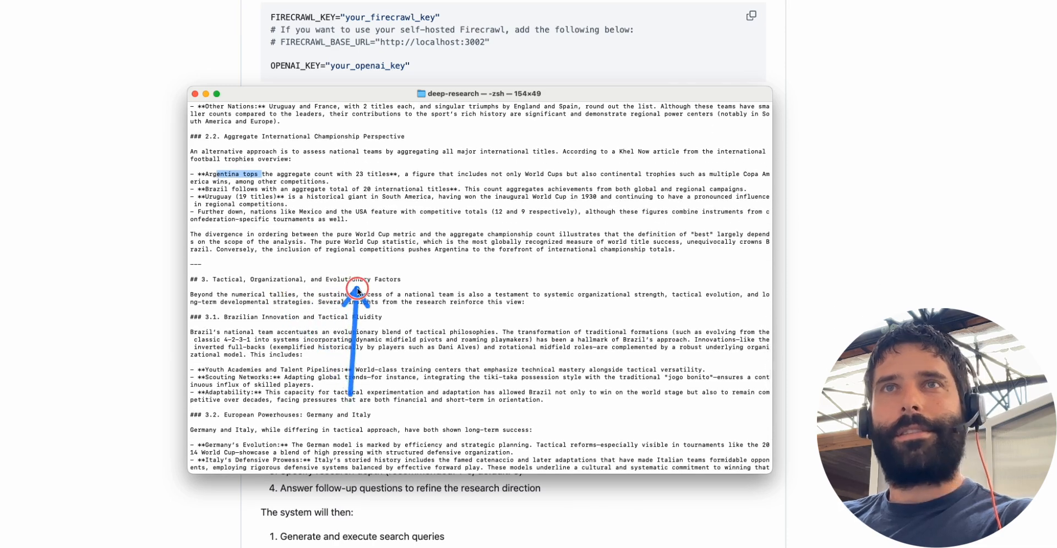
pyautogui.scroll(-3)
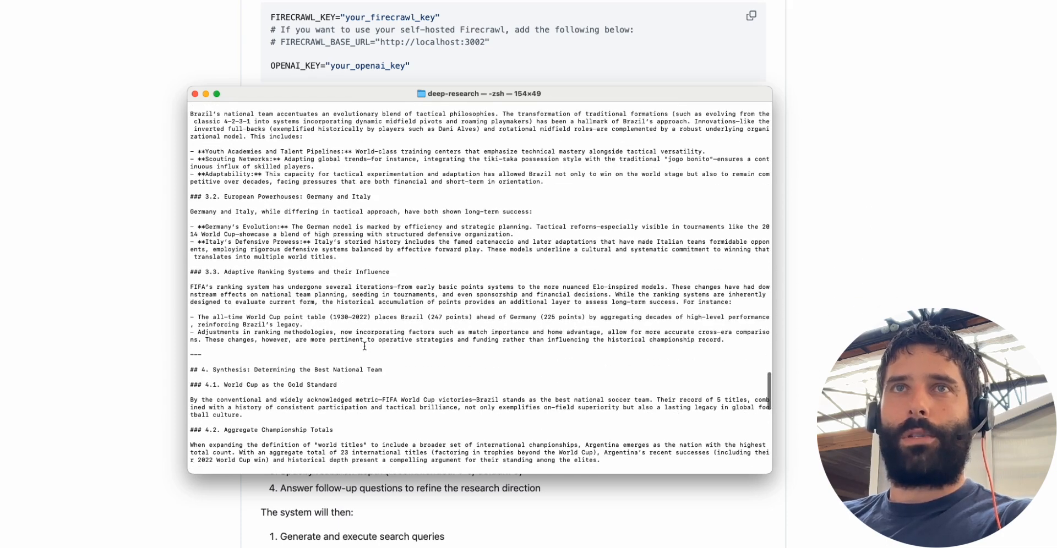
pyautogui.scroll(-3)
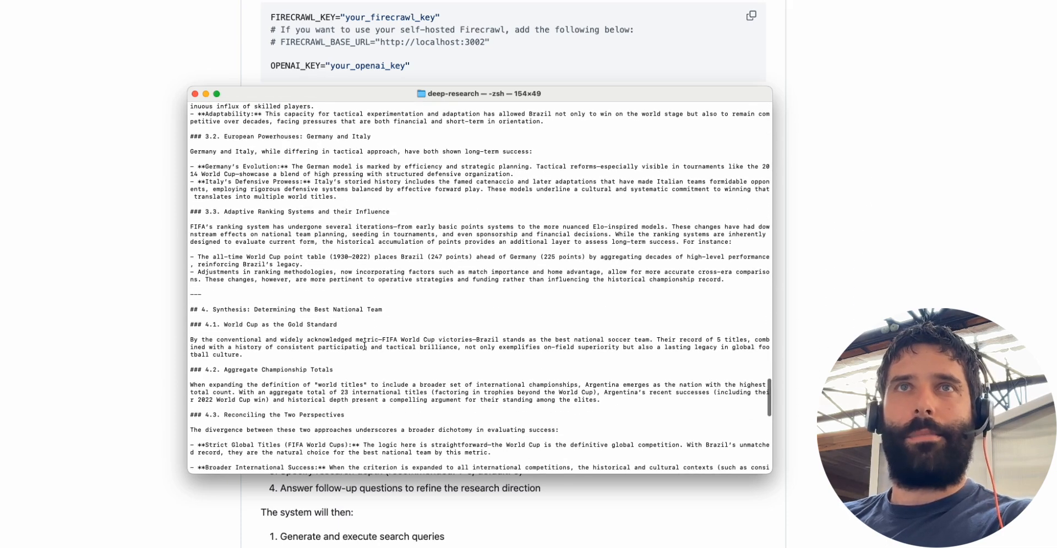
pyautogui.scroll(-3)
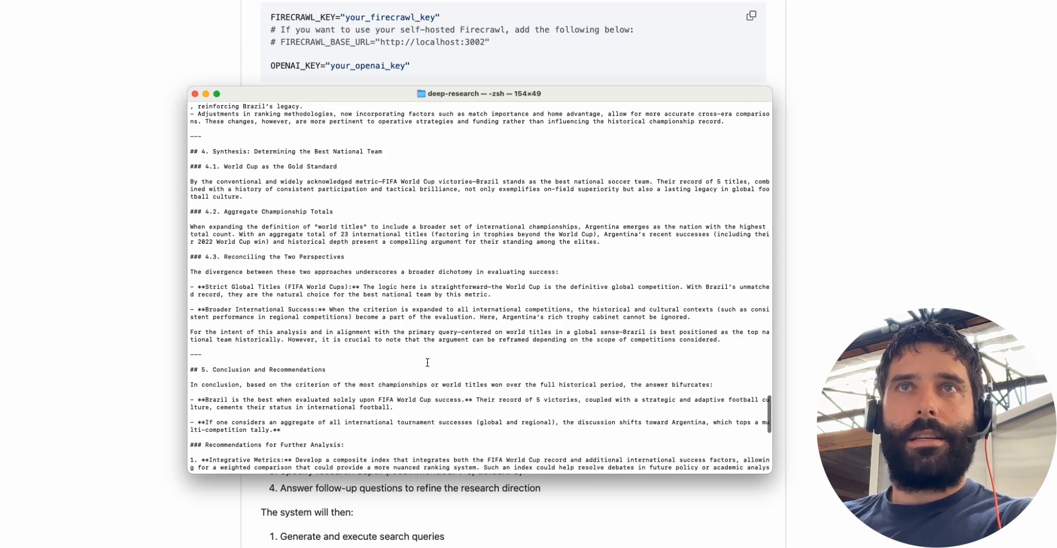
pyautogui.scroll(-3)
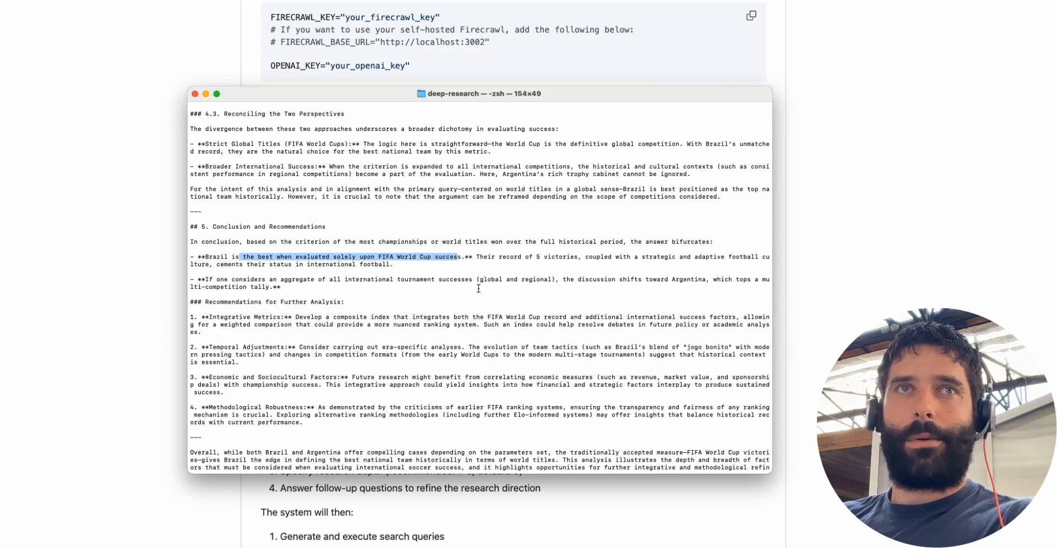
pyautogui.scroll(-3)
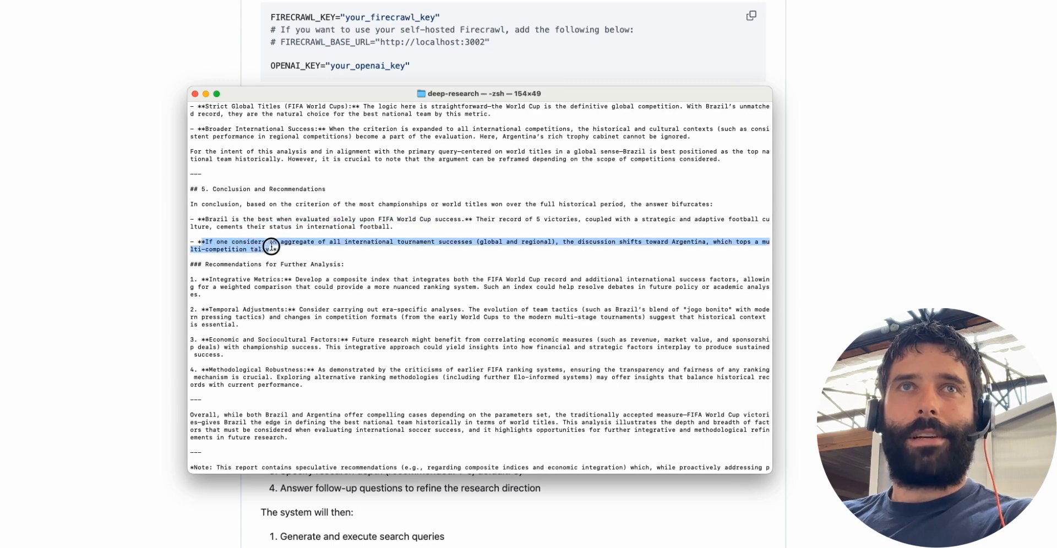
pyautogui.click(271, 245)
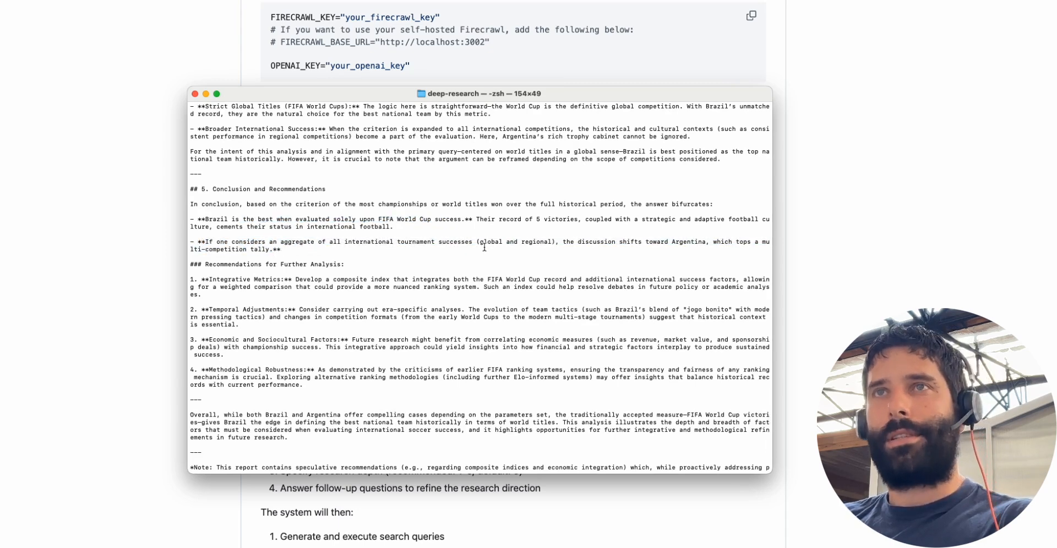
pyautogui.moveTo(698, 245)
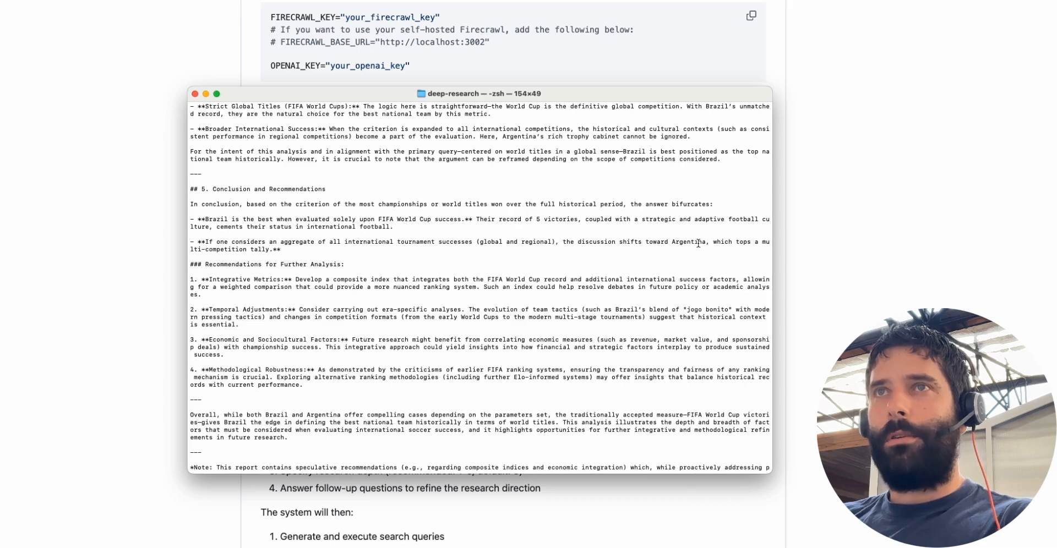
pyautogui.doubleClick(688, 242)
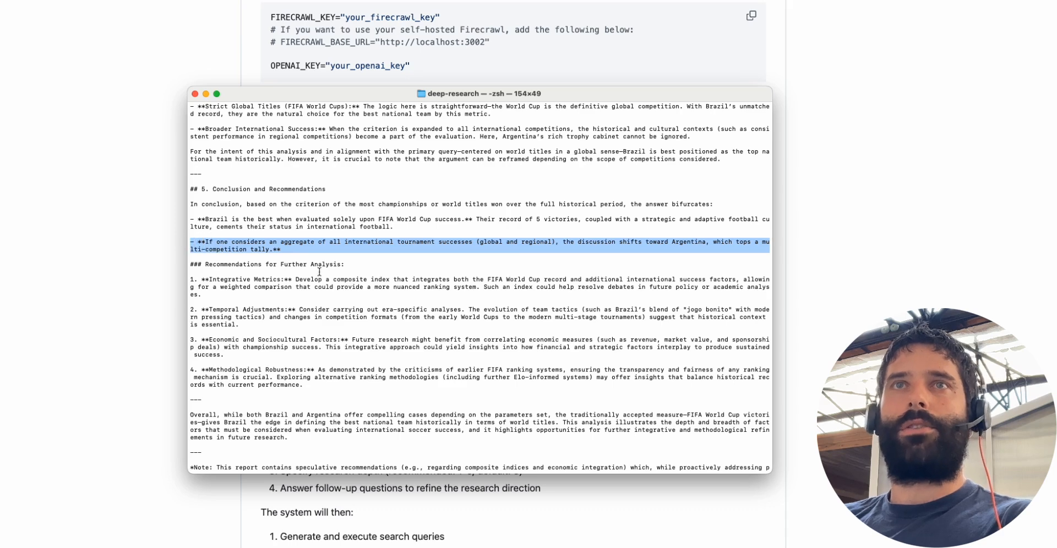
pyautogui.scroll(-3)
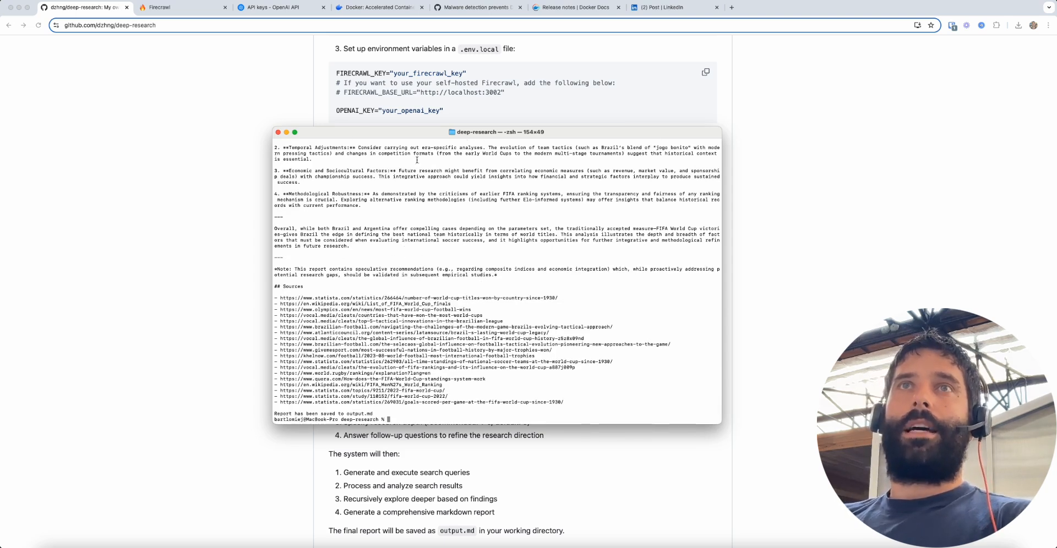
# Focus the GitHub README page and scroll through its Setup section.
pyautogui.click(280, 132)
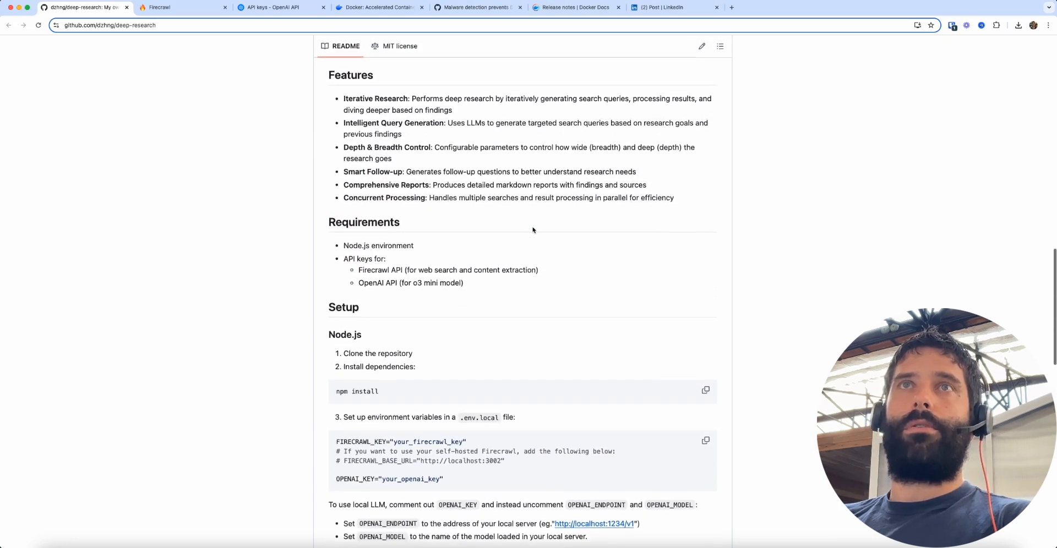
pyautogui.scroll(-3)
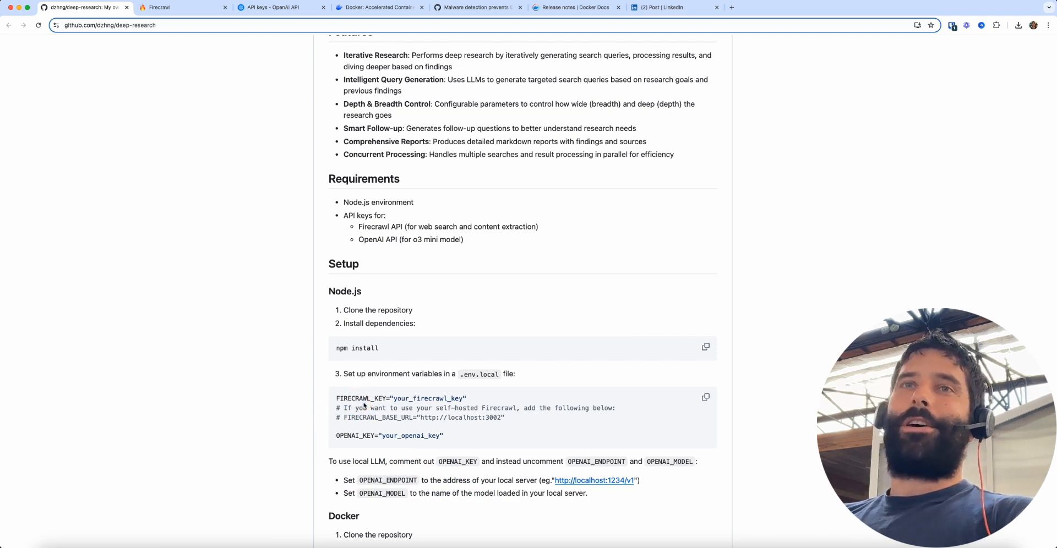
pyautogui.scroll(3)
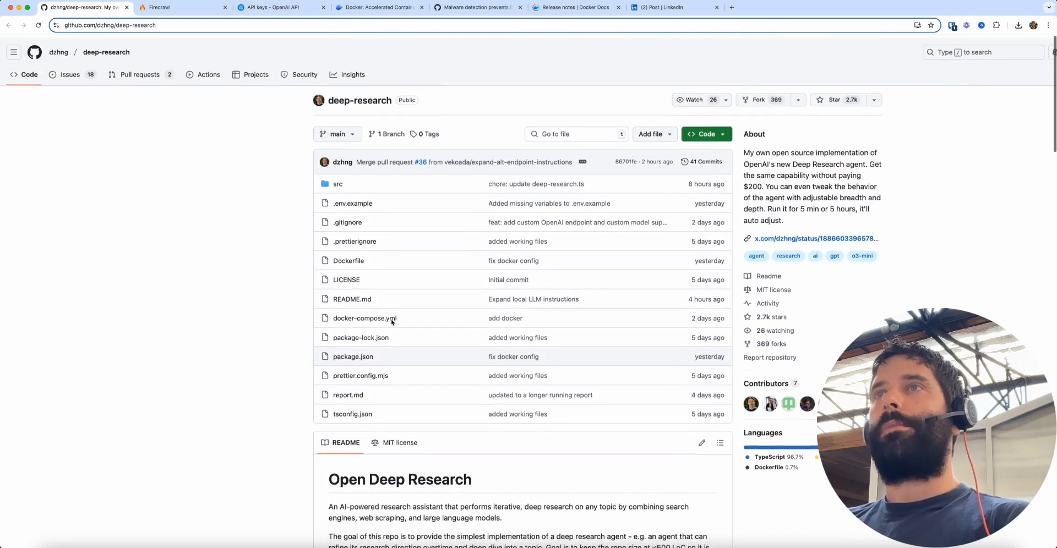
pyautogui.moveTo(391, 321)
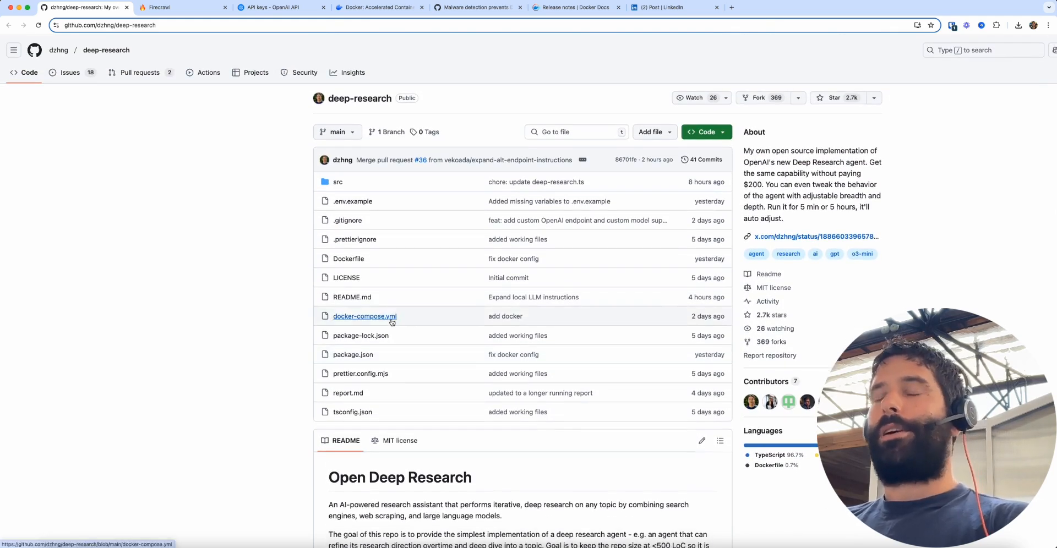